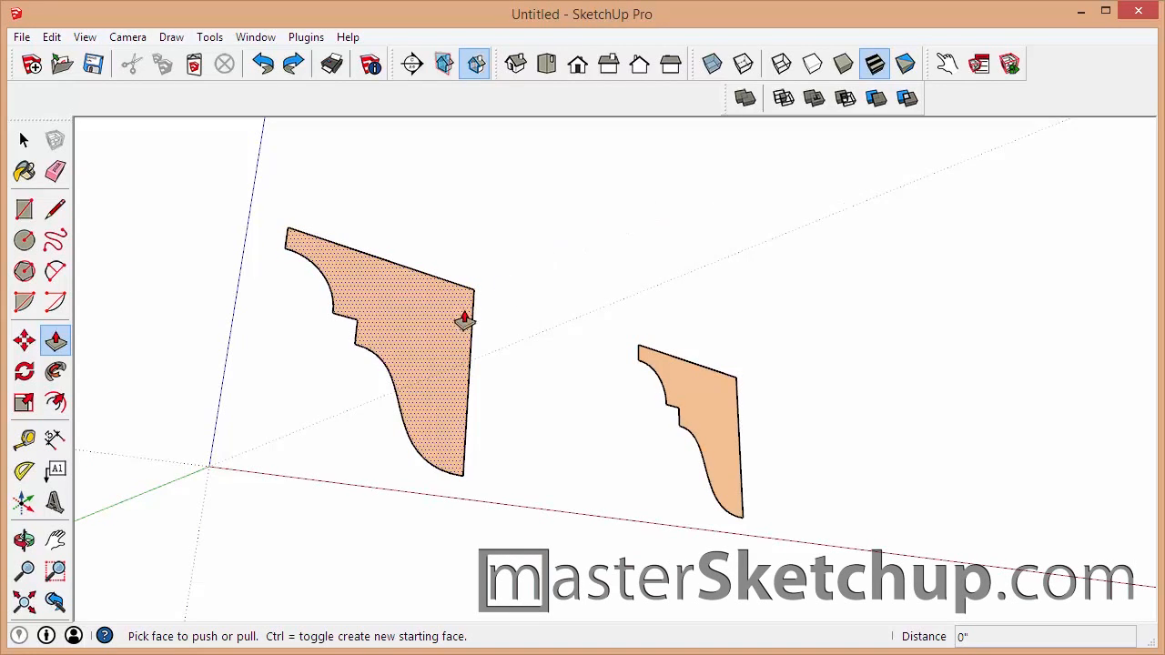
Push/Pull the left molding profile into a length, then select the extruded piece
{"action": "left_click_drag", "start_coordinate": [464, 319], "coordinate": [729, 223]}
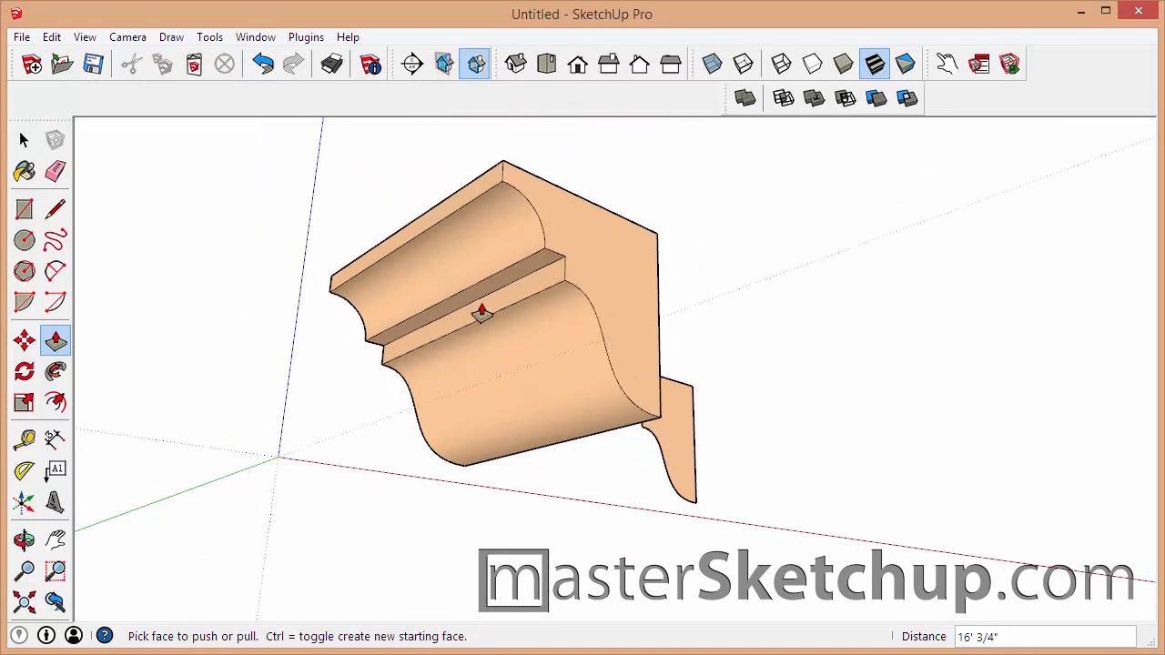
{"action": "mouse_move", "coordinate": [492, 350]}
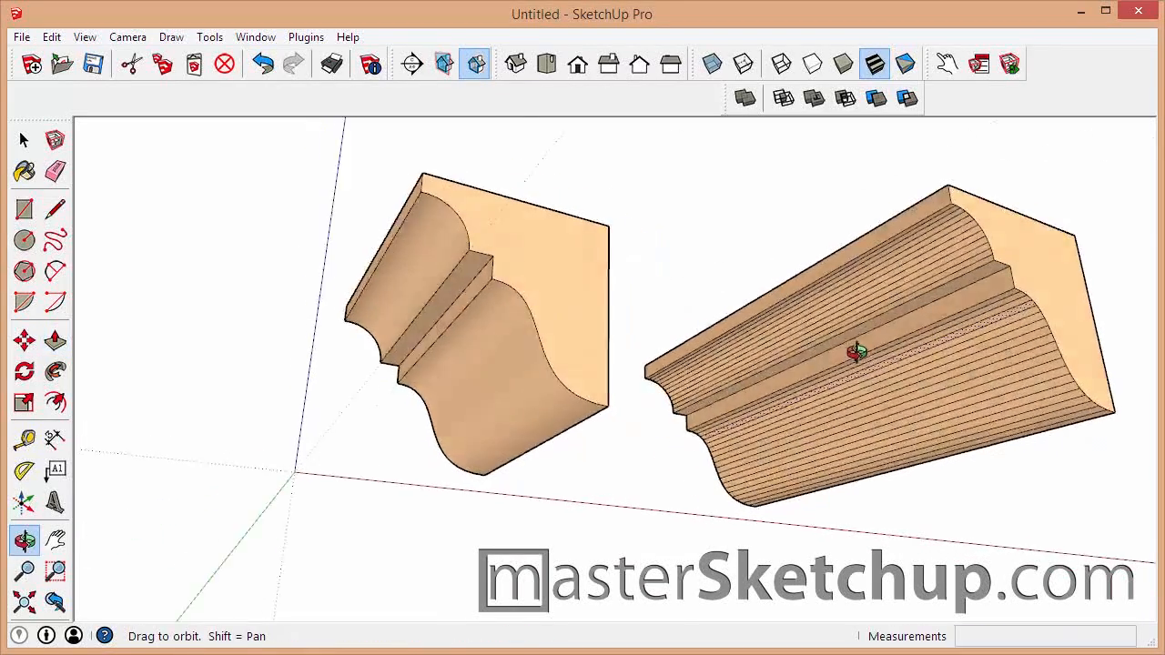
{"action": "left_click", "coordinate": [55, 340]}
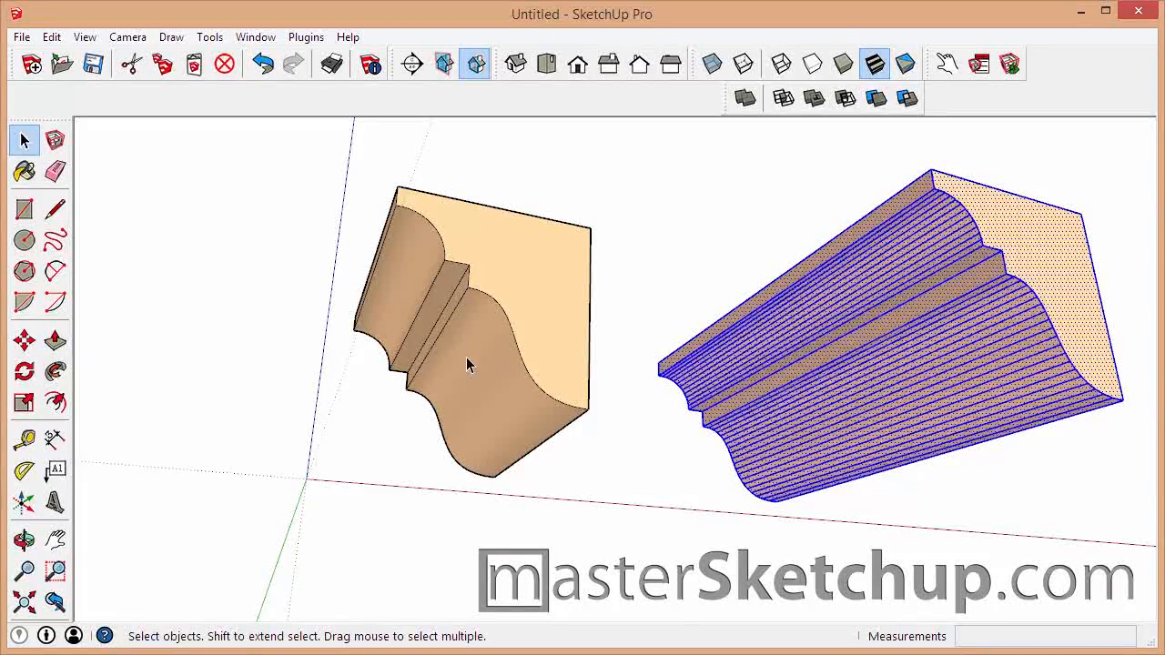
{"action": "mouse_move", "coordinate": [539, 460]}
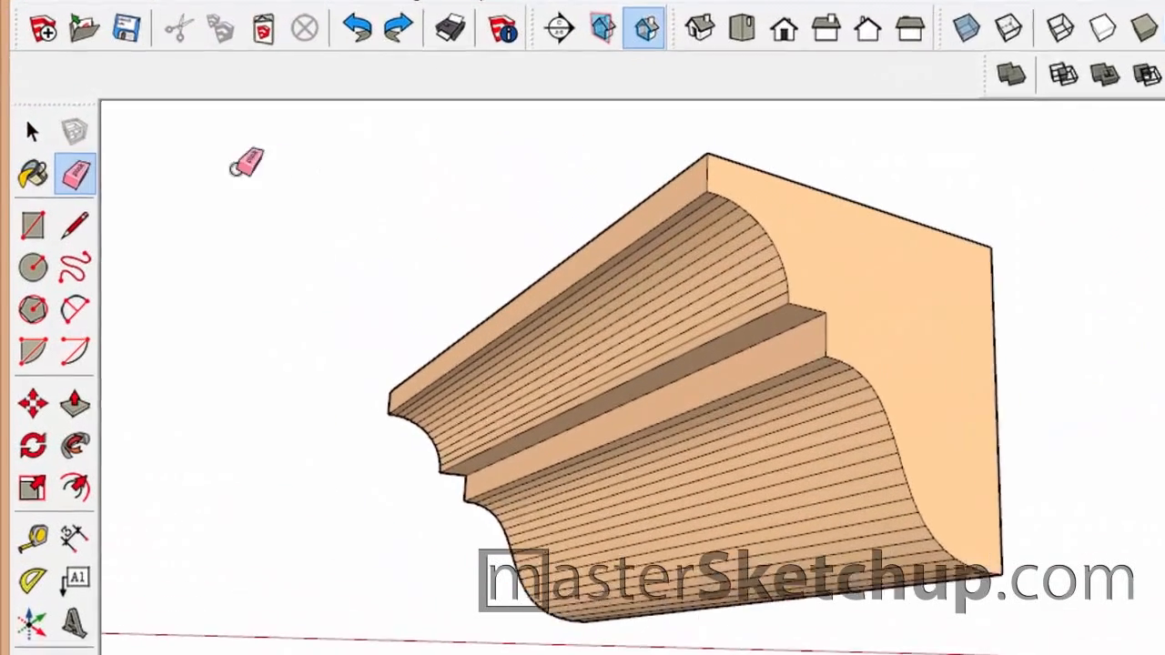
Soften the facet lines on the long molding's upper curve with the Eraser
{"action": "left_click", "coordinate": [75, 173]}
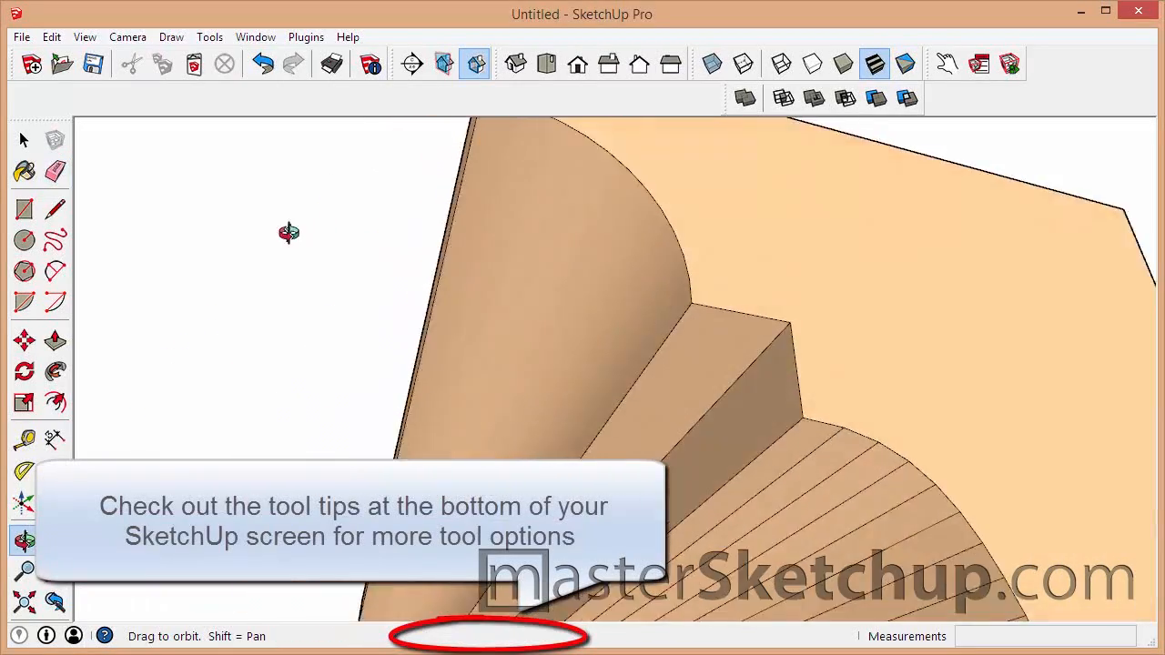
{"action": "left_click", "coordinate": [55, 172]}
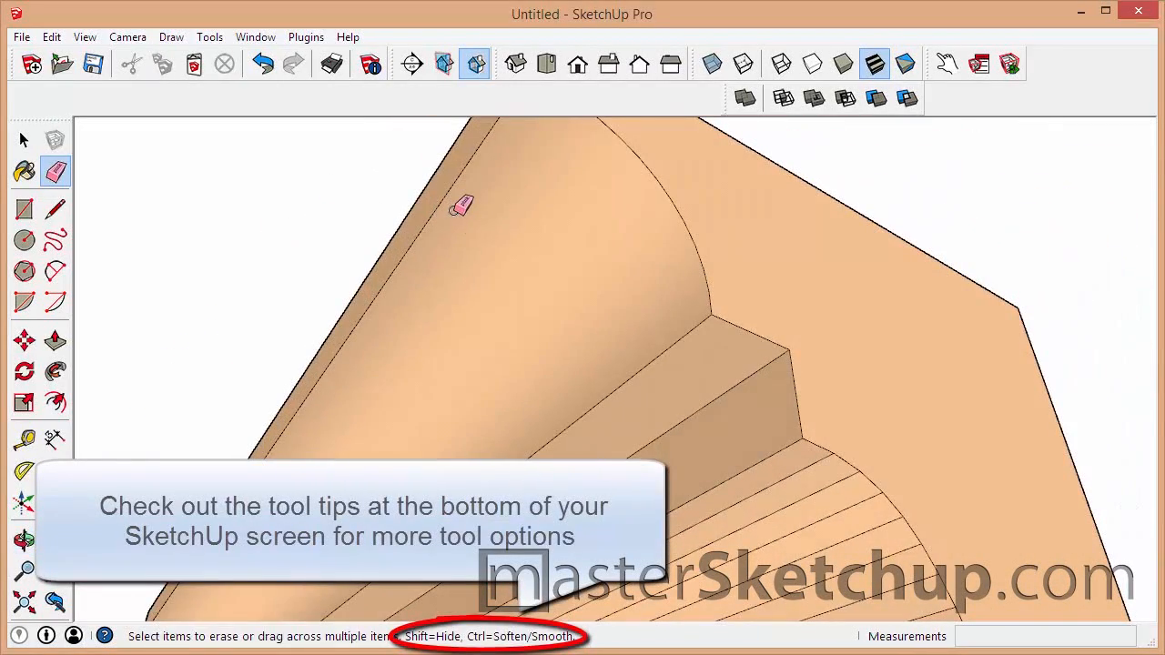
{"action": "mouse_move", "coordinate": [530, 256]}
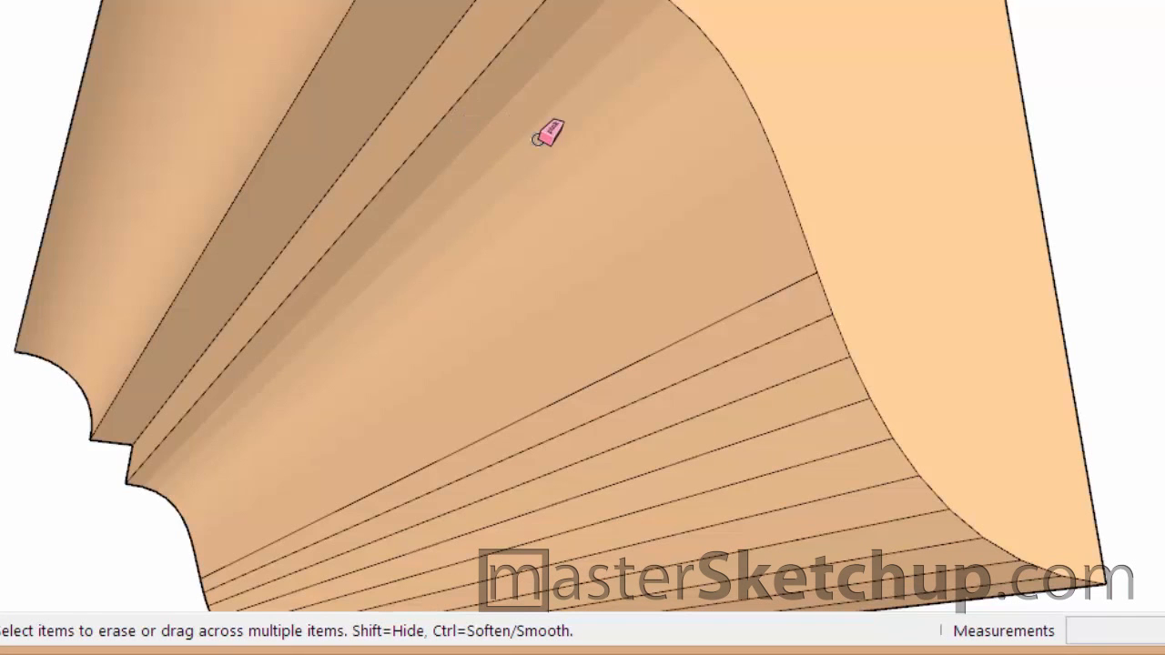
{"action": "mouse_move", "coordinate": [610, 314]}
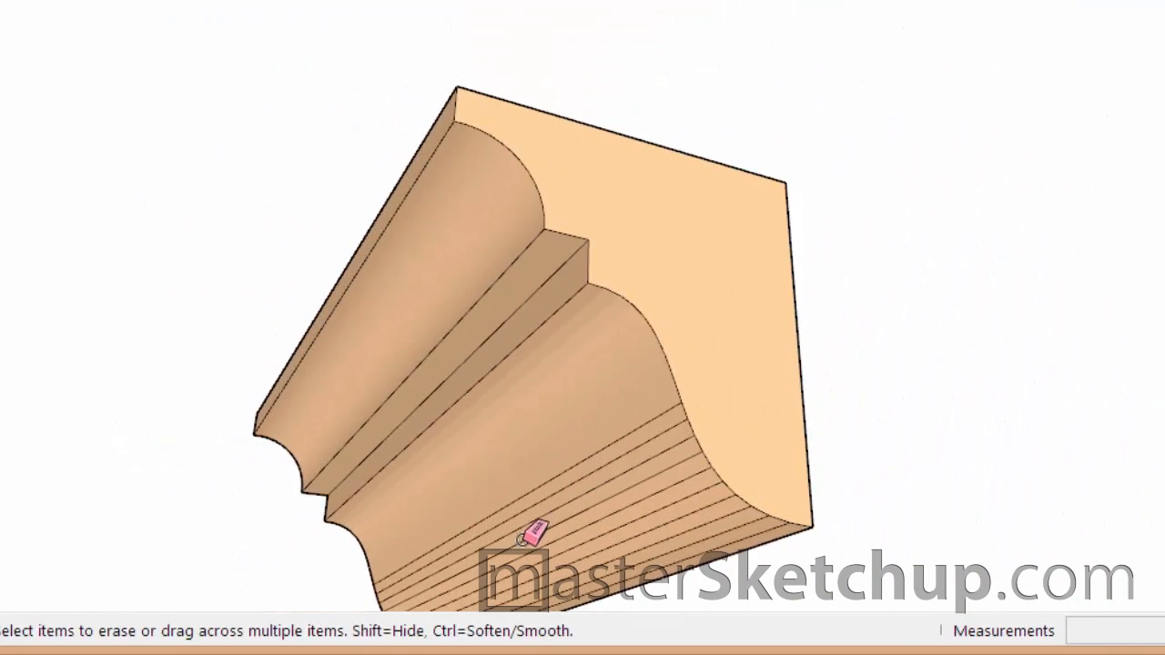
{"action": "mouse_move", "coordinate": [527, 359]}
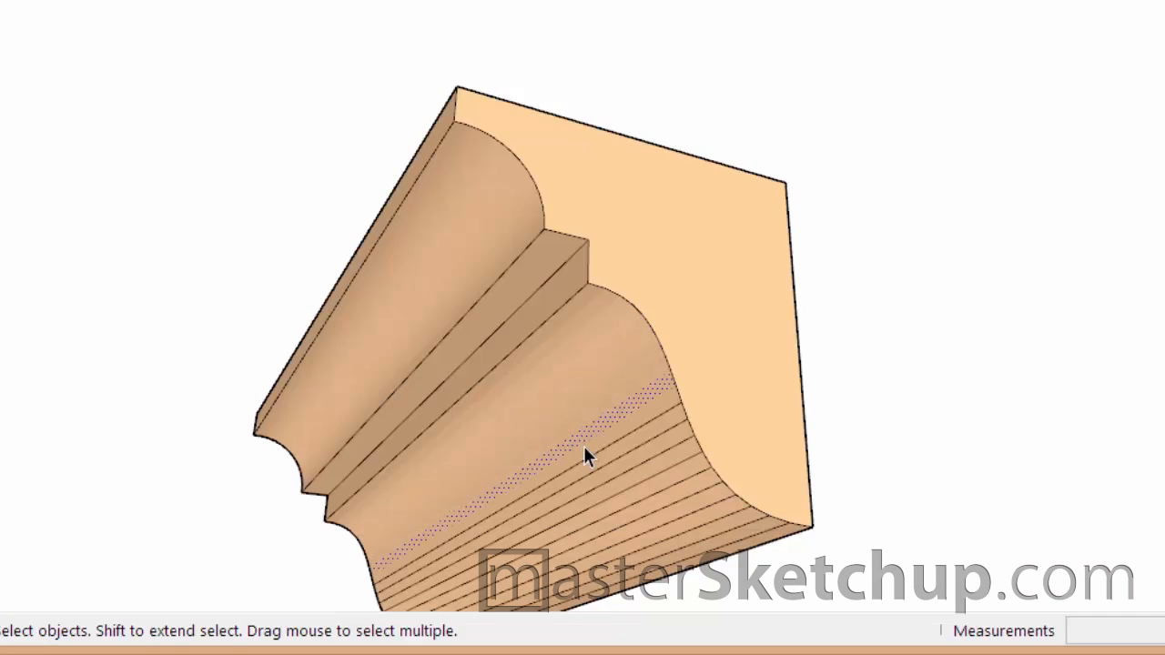
{"action": "mouse_move", "coordinate": [565, 366]}
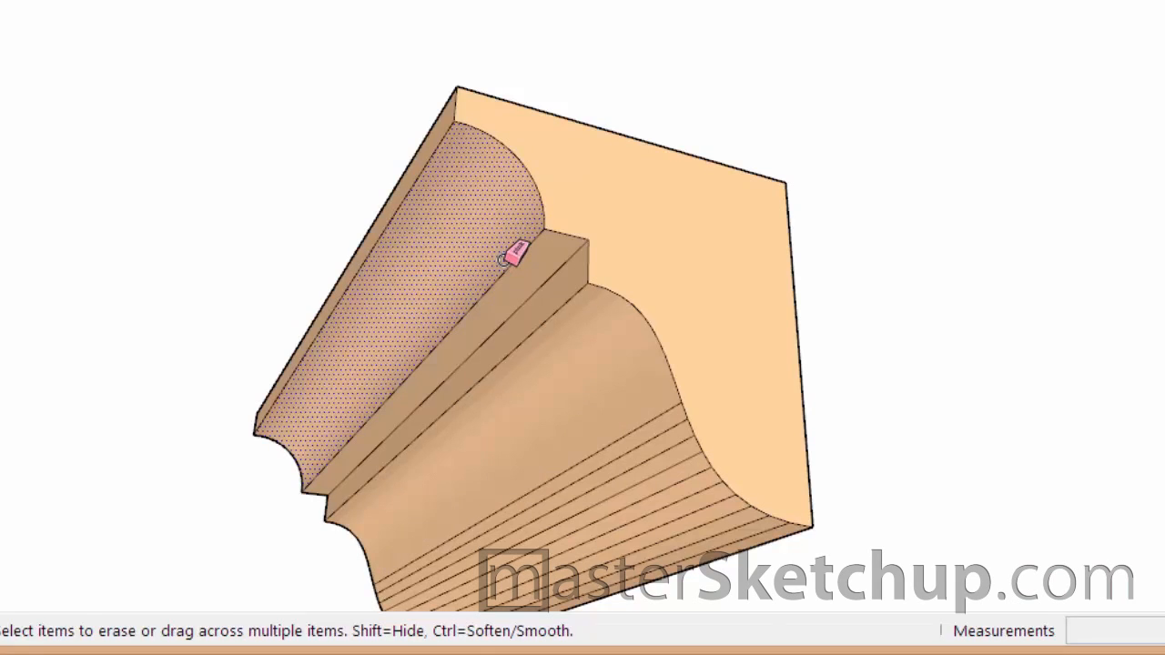
{"action": "mouse_move", "coordinate": [432, 168]}
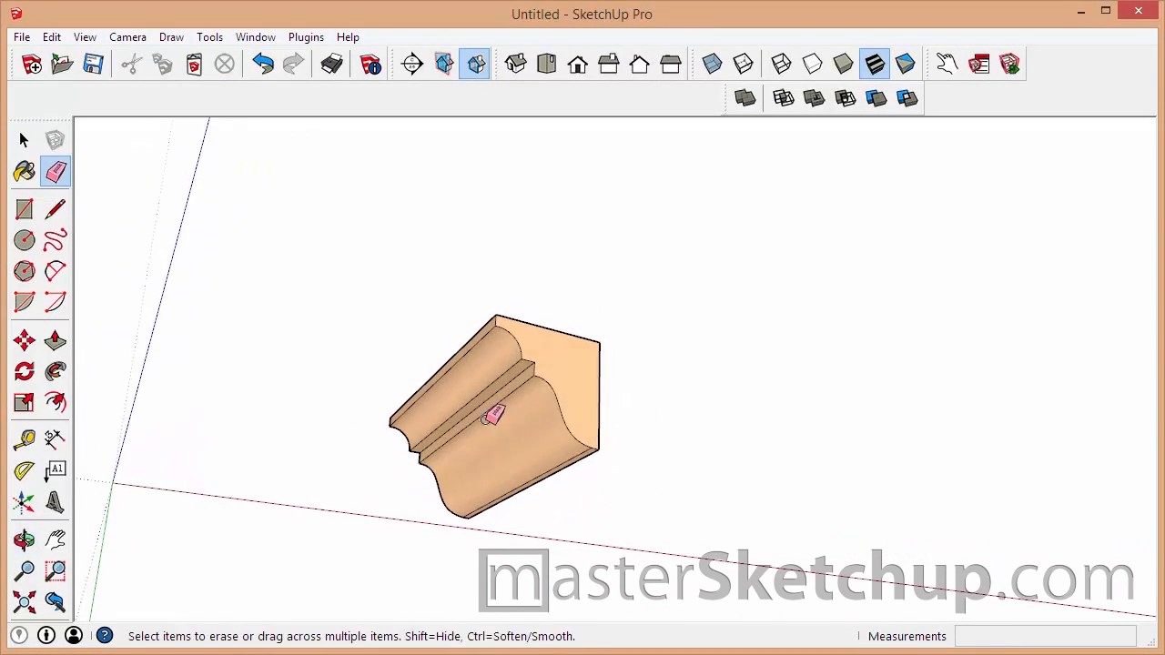
Select the molding's end profile and Follow Me it around the notched room outline
{"action": "left_click", "coordinate": [24, 140]}
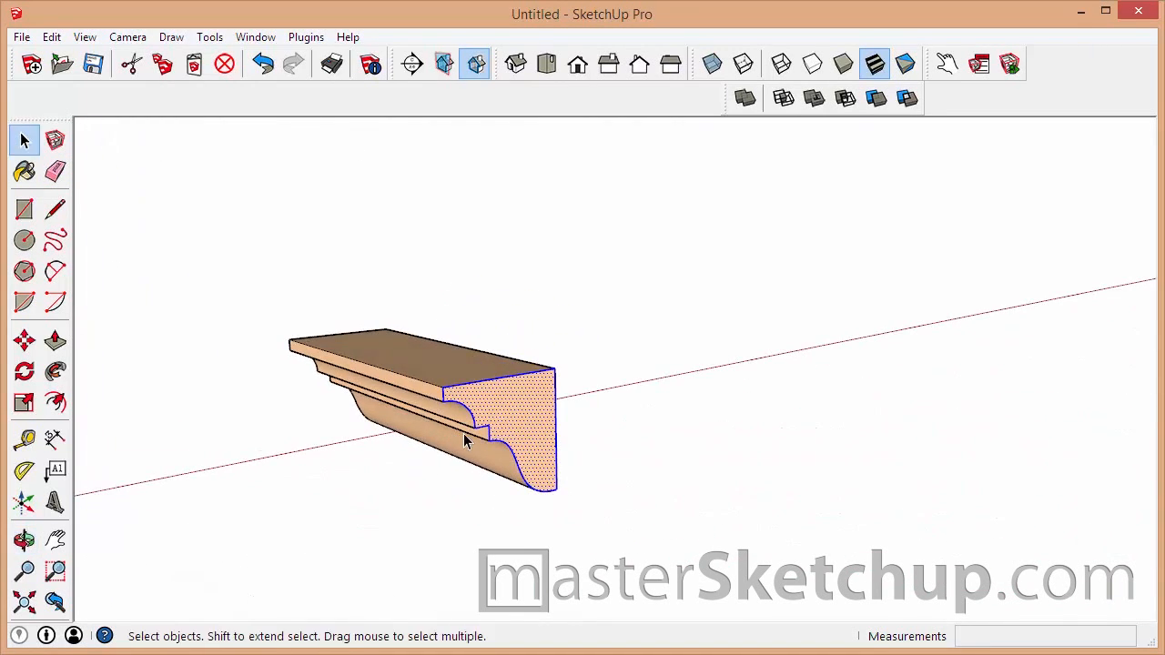
{"action": "left_click", "coordinate": [25, 340]}
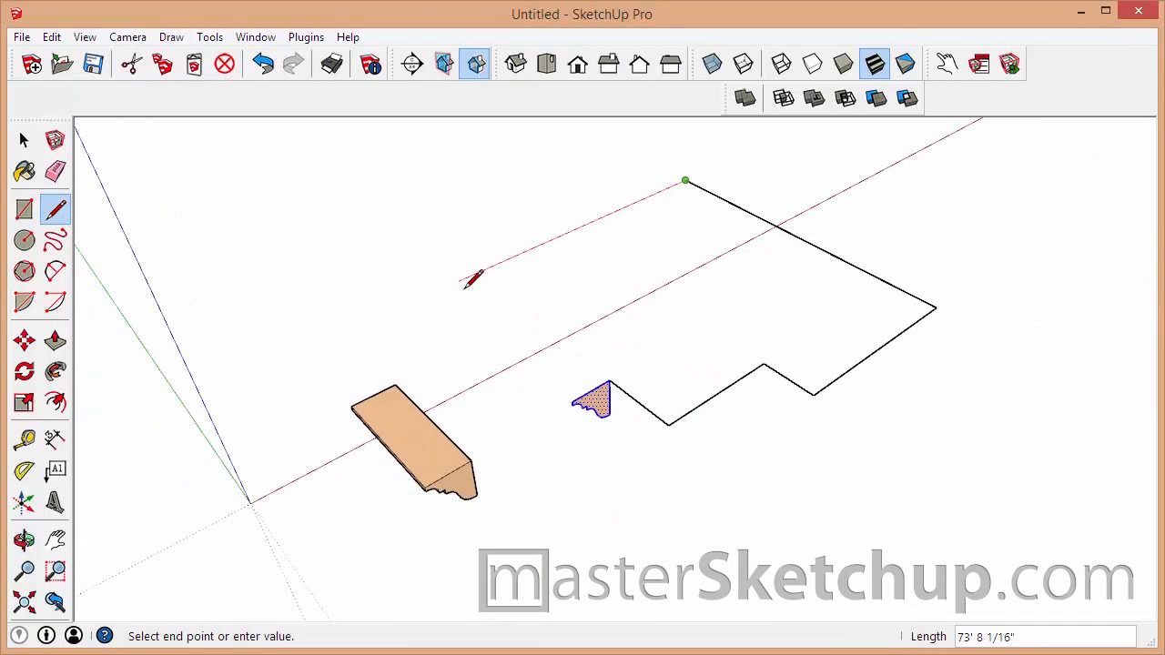
{"action": "mouse_move", "coordinate": [515, 282]}
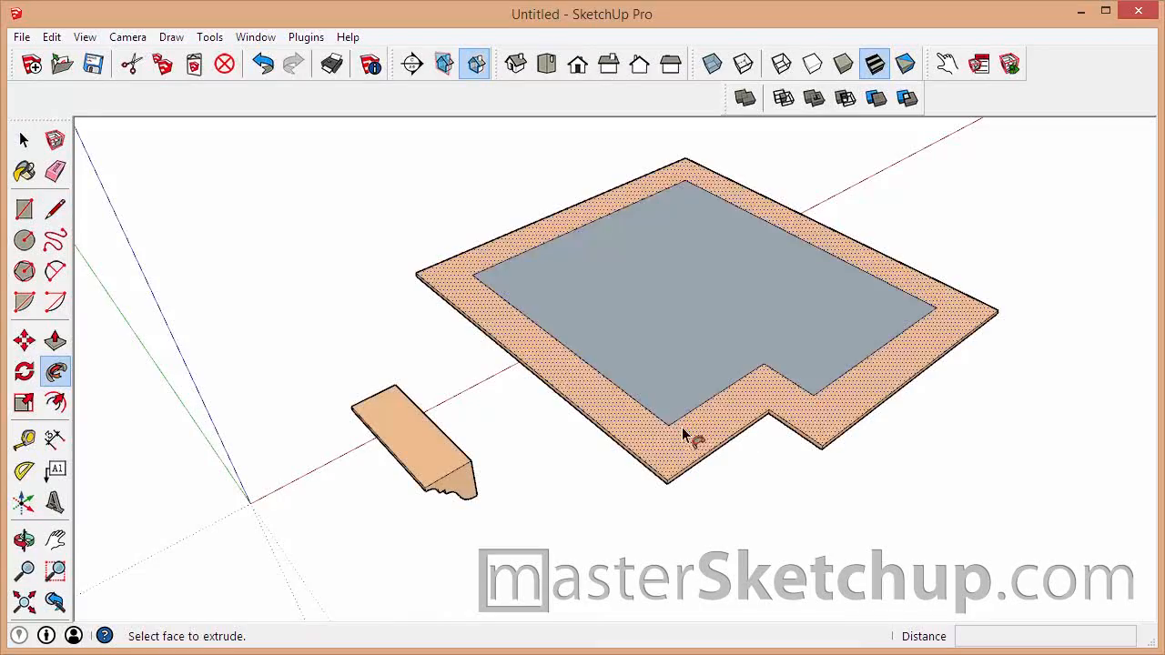
{"action": "left_click", "coordinate": [24, 139]}
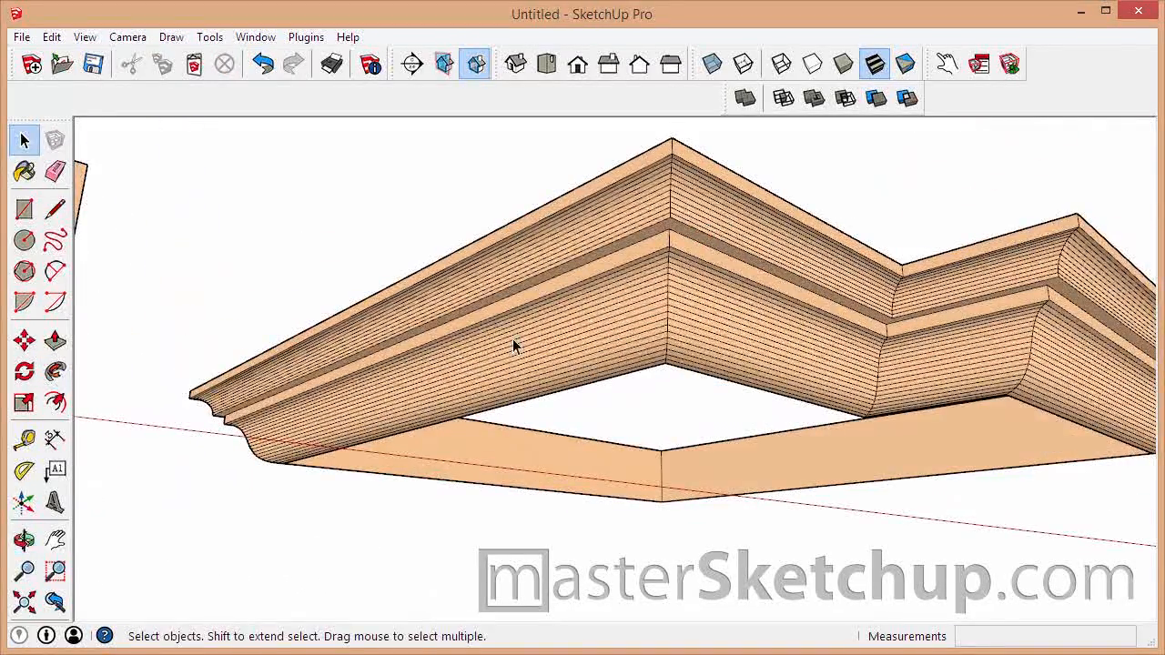
{"action": "left_click", "coordinate": [55, 172]}
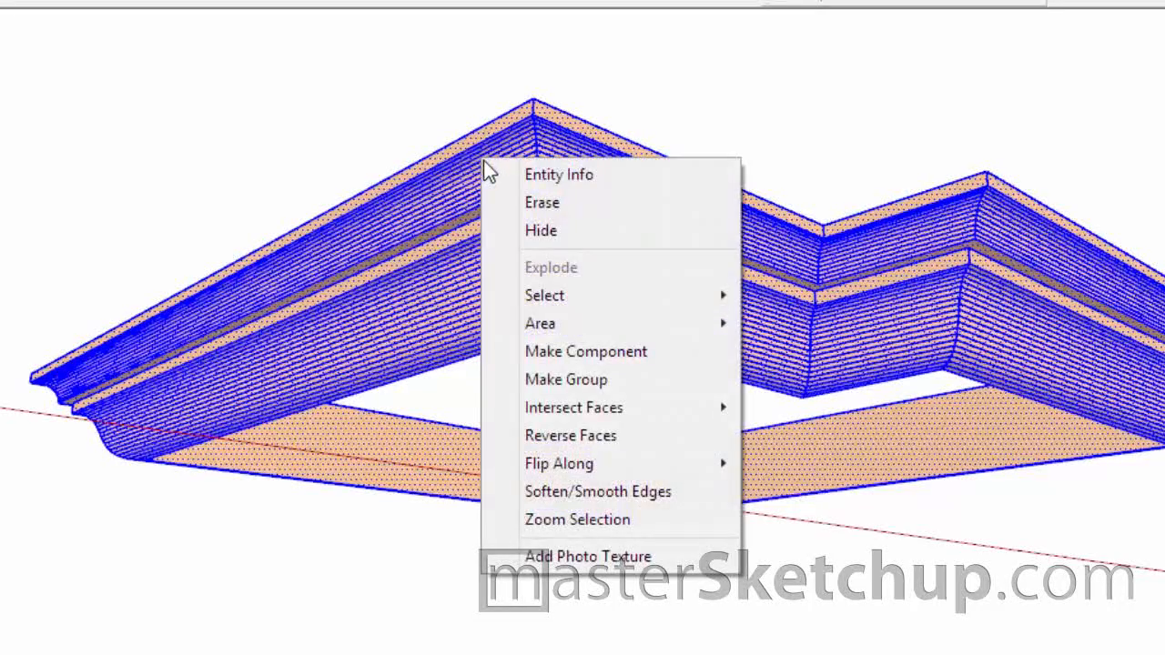
{"action": "mouse_move", "coordinate": [598, 492]}
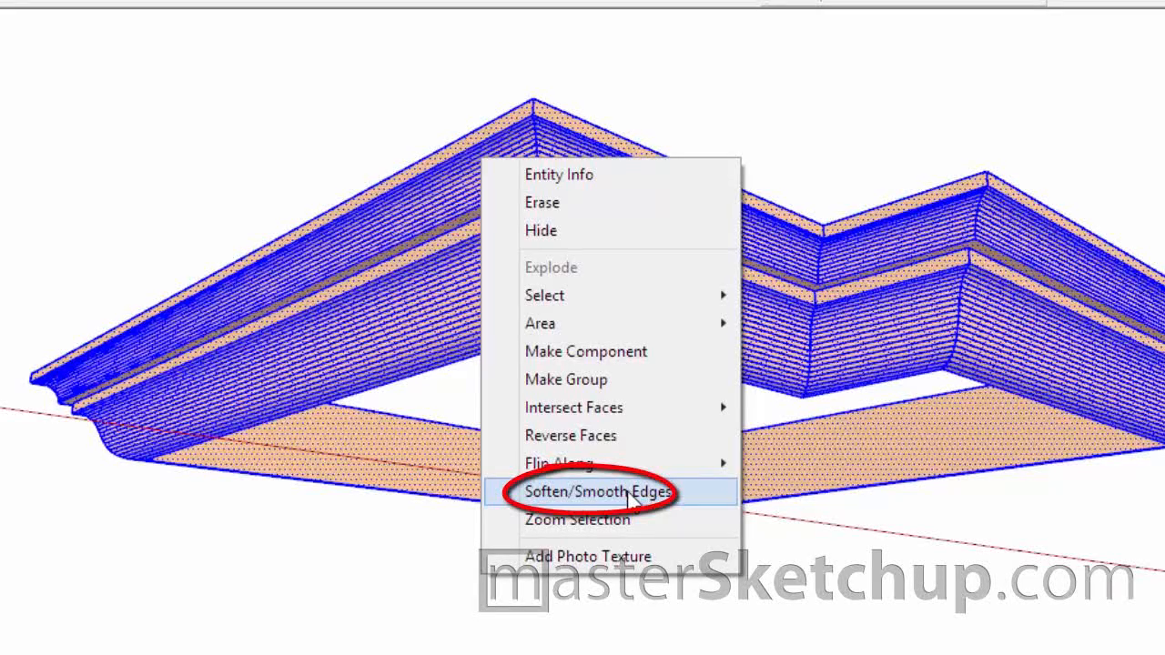
Open Soften/Smooth Edges from the room molding's context menu
{"action": "left_click", "coordinate": [599, 491]}
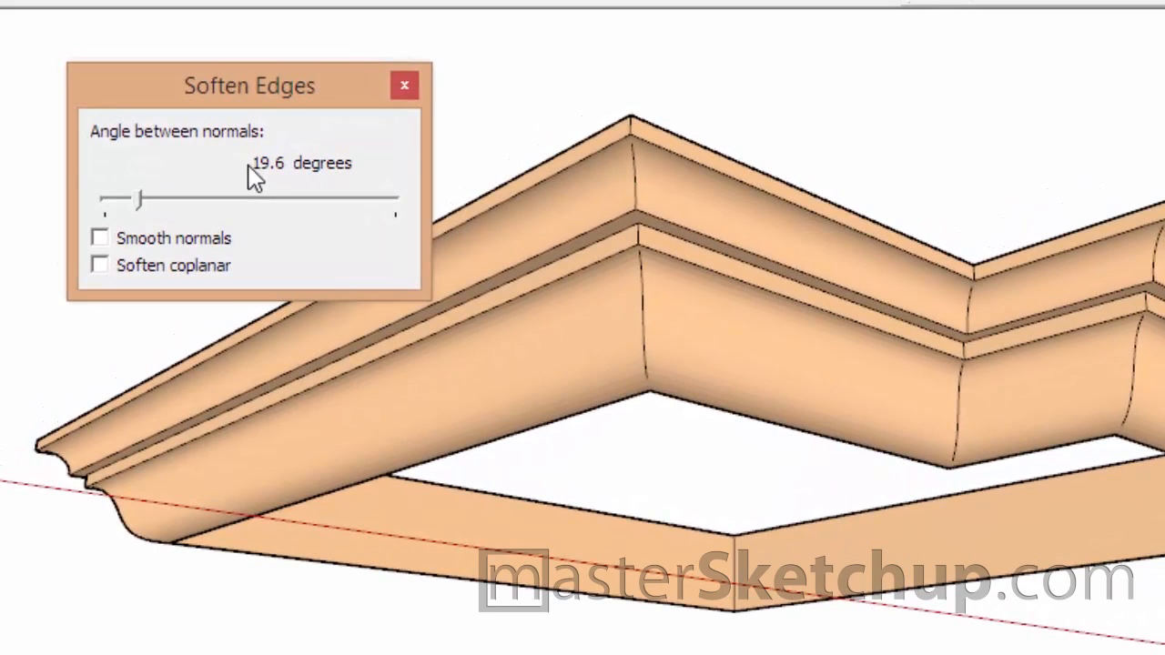
{"action": "mouse_move", "coordinate": [287, 173]}
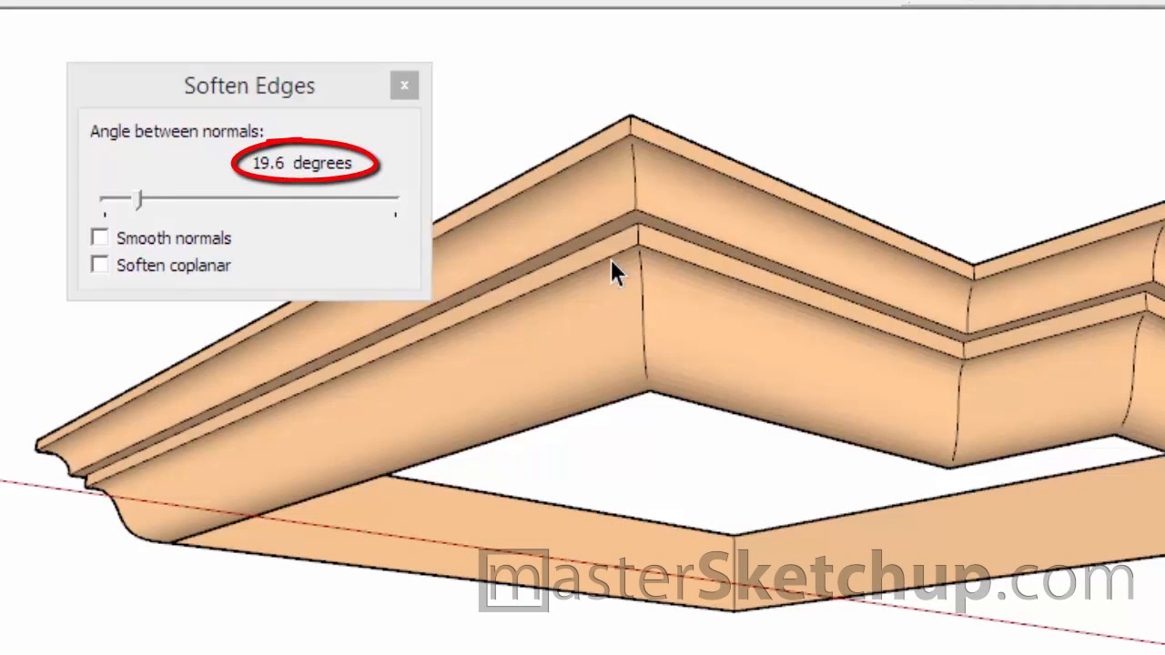
Select the room molding and slide the softening angle up to 93°, then down to 20.8°
{"action": "left_click", "coordinate": [596, 277]}
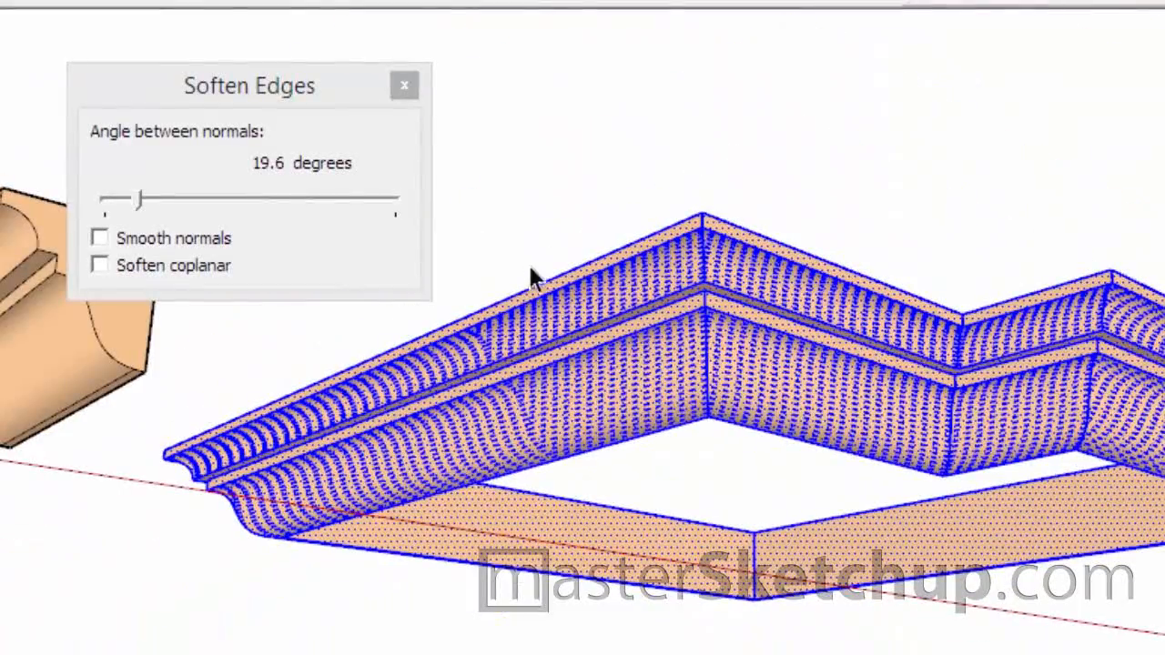
{"action": "left_click_drag", "start_coordinate": [142, 198], "coordinate": [155, 199]}
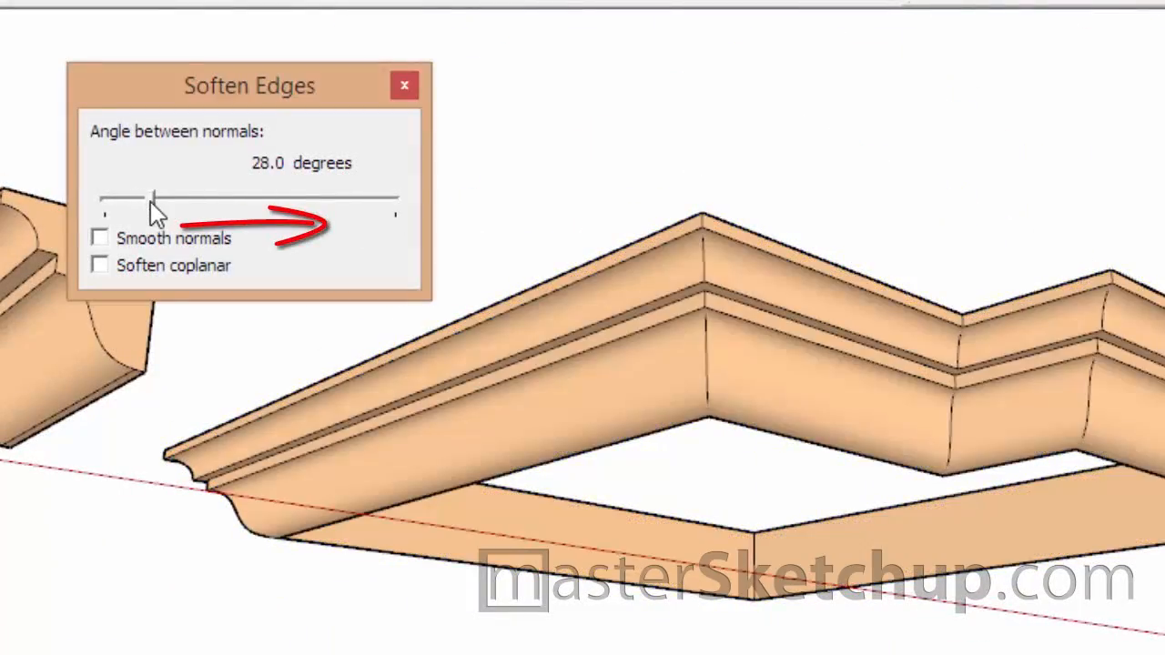
{"action": "left_click_drag", "start_coordinate": [155, 195], "coordinate": [196, 195]}
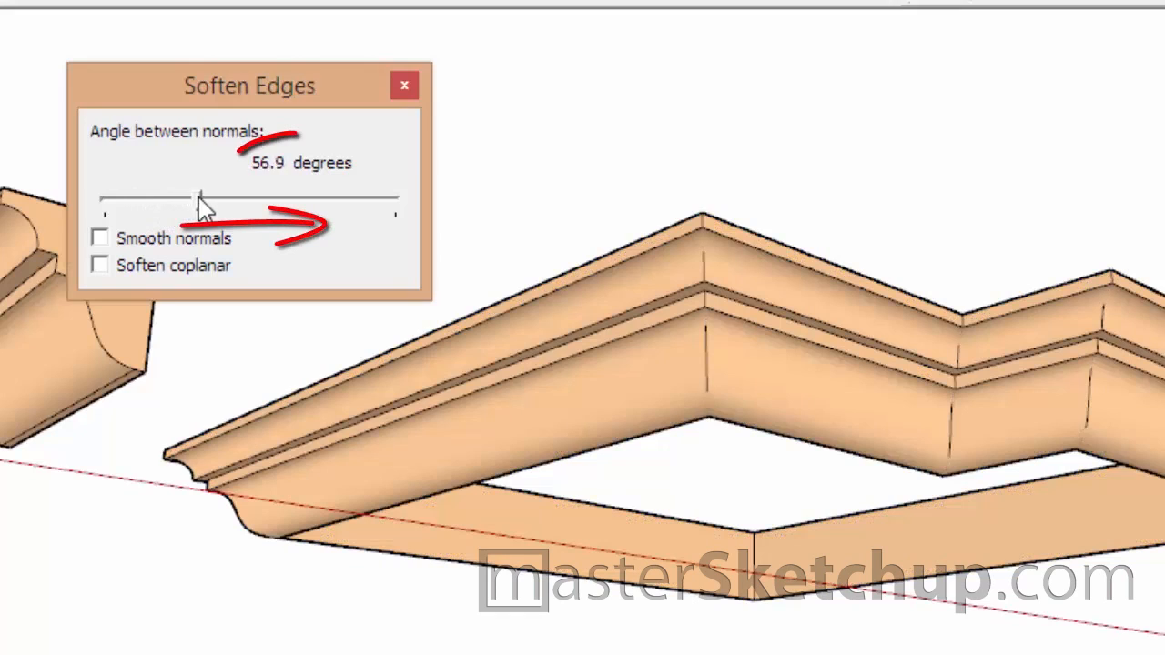
{"action": "left_click_drag", "start_coordinate": [200, 197], "coordinate": [258, 196]}
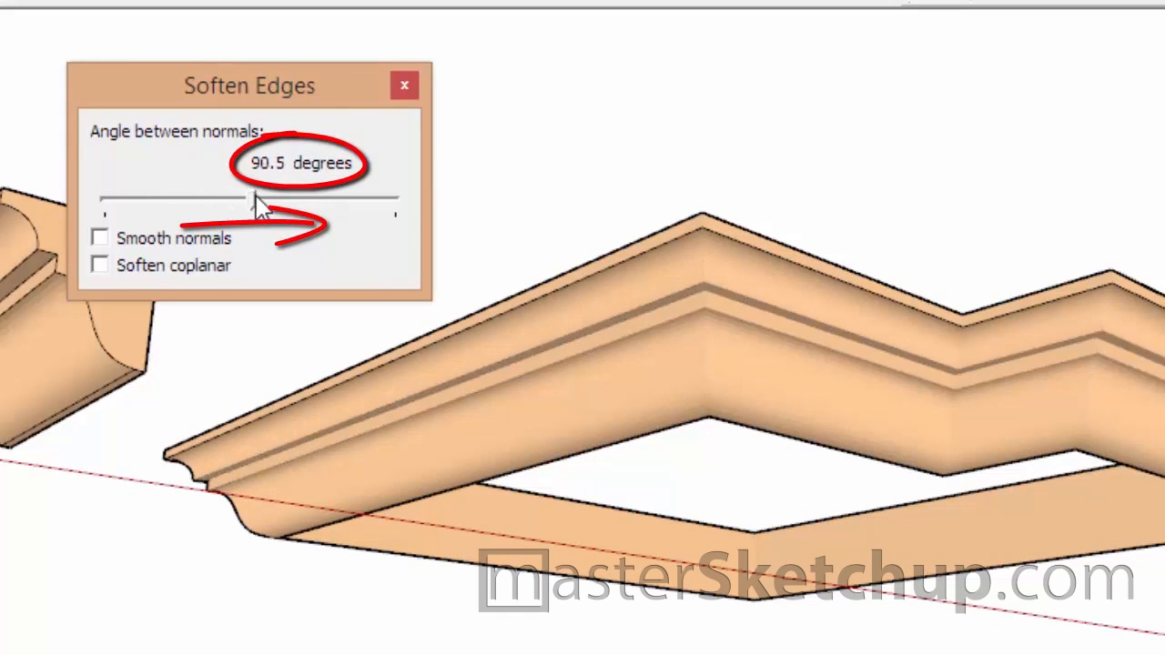
{"action": "left_click_drag", "start_coordinate": [258, 197], "coordinate": [273, 198]}
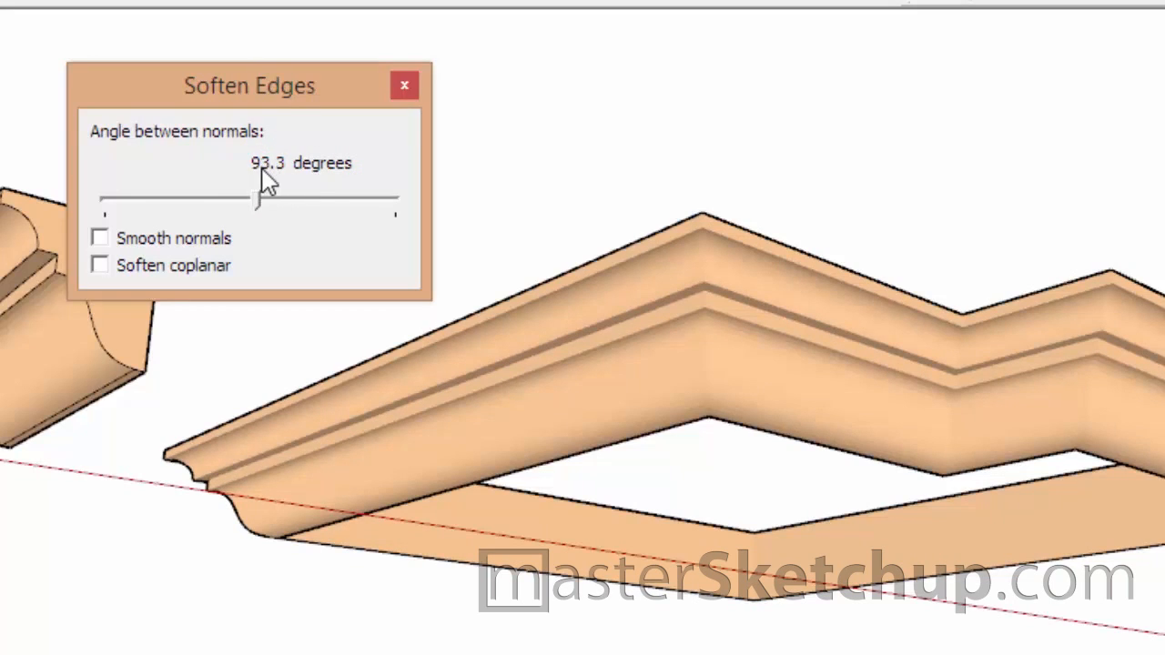
{"action": "mouse_move", "coordinate": [244, 96]}
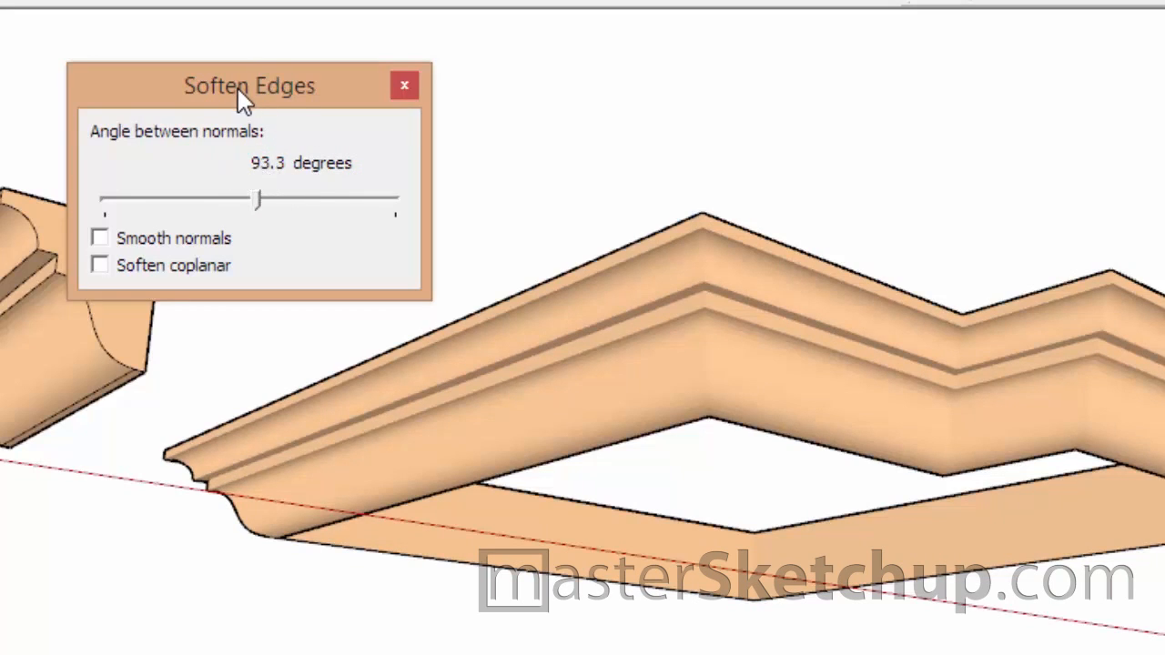
{"action": "mouse_move", "coordinate": [150, 255]}
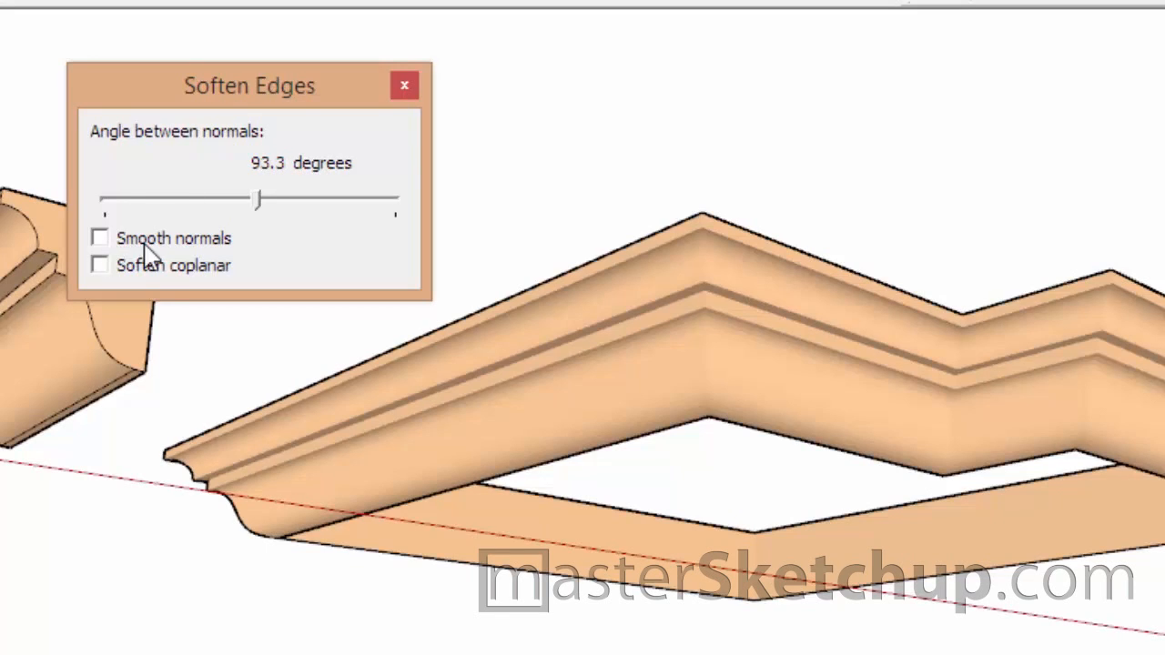
{"action": "left_click_drag", "start_coordinate": [257, 197], "coordinate": [148, 198]}
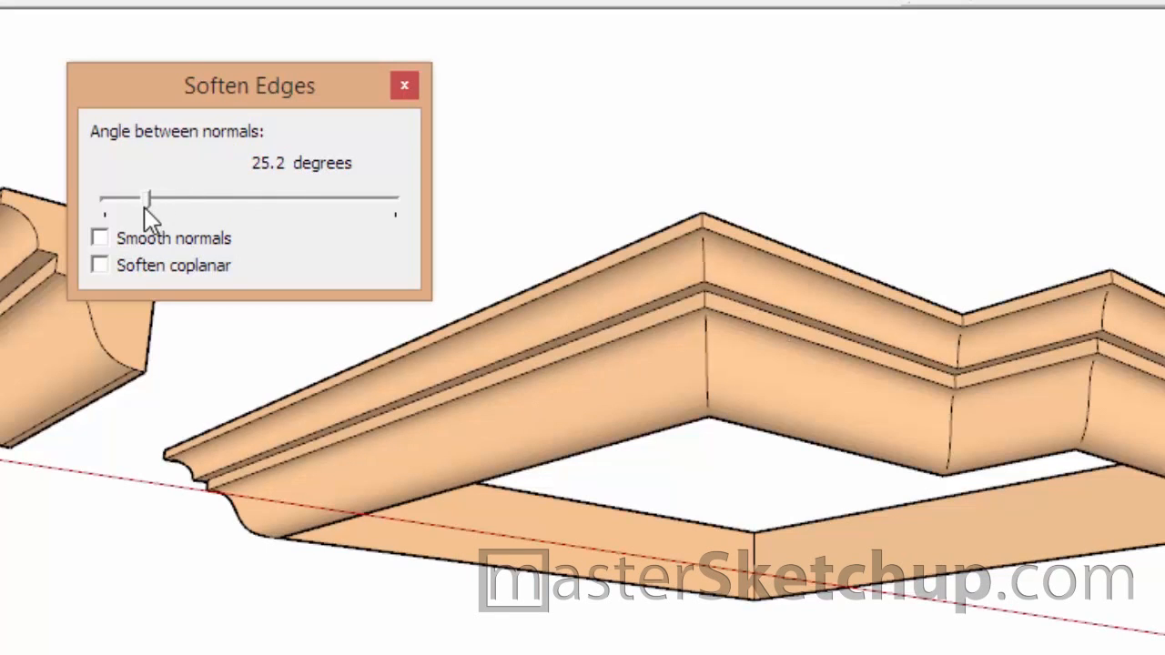
{"action": "left_click_drag", "start_coordinate": [149, 197], "coordinate": [134, 197]}
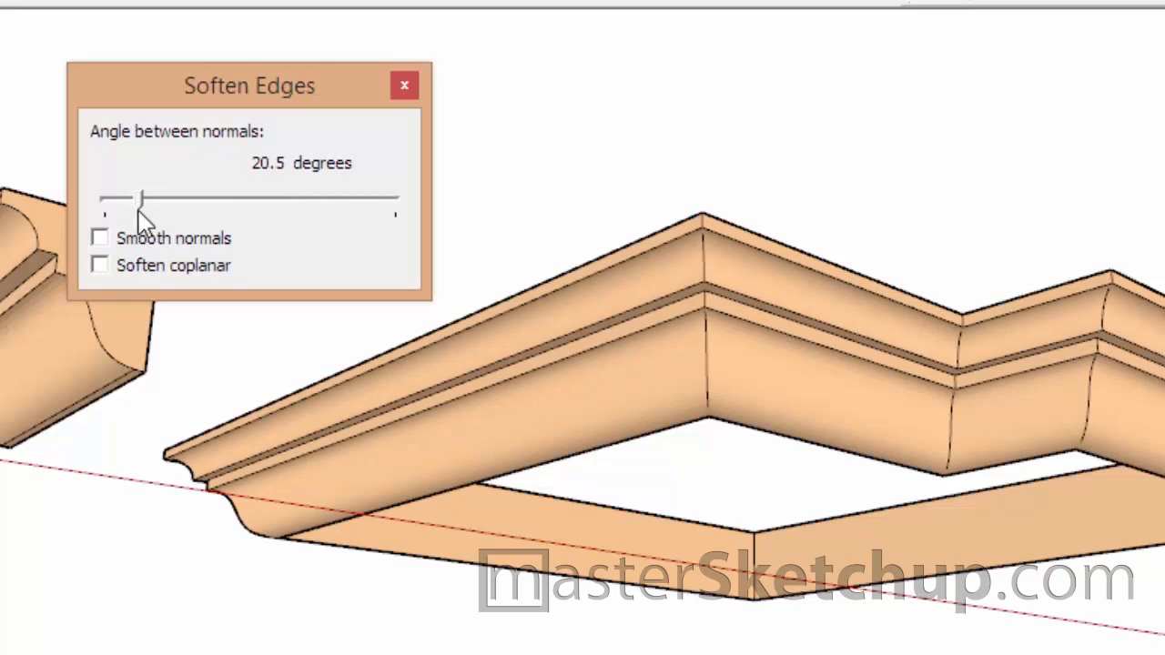
{"action": "left_click_drag", "start_coordinate": [136, 197], "coordinate": [148, 196]}
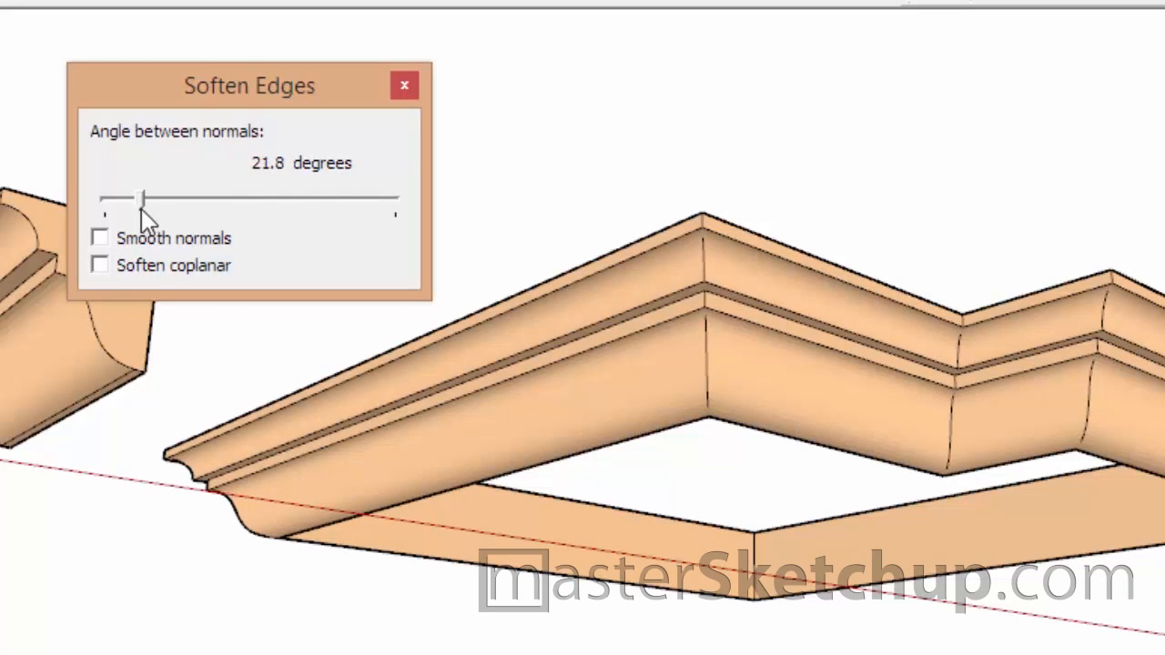
{"action": "left_click_drag", "start_coordinate": [144, 196], "coordinate": [139, 196]}
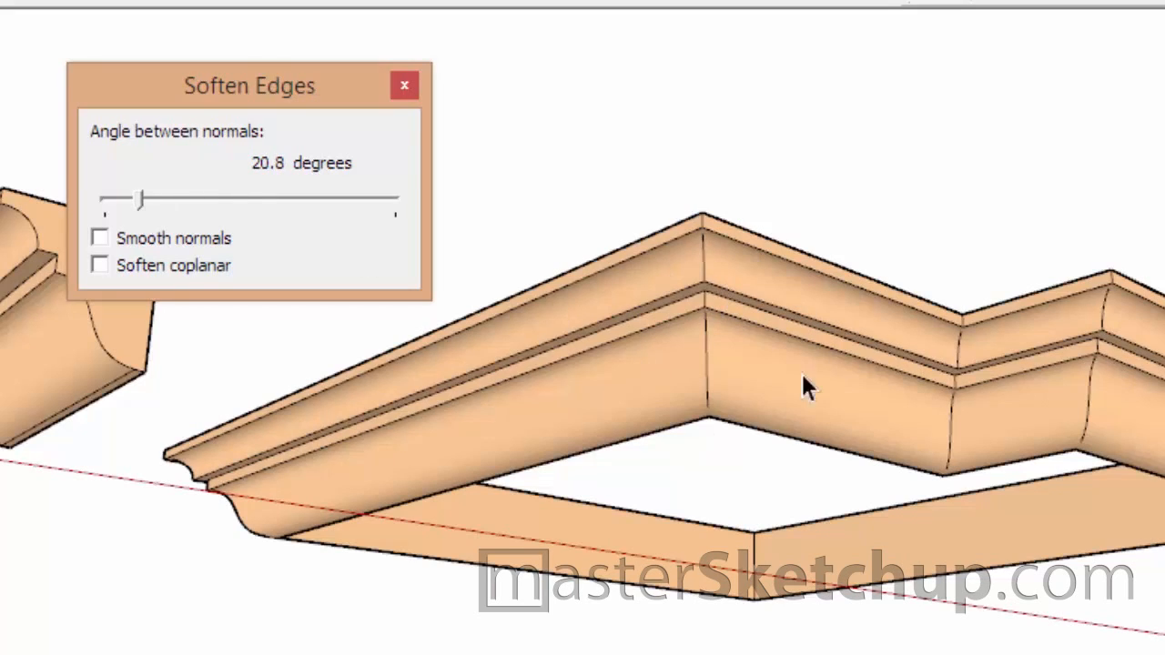
{"action": "mouse_move", "coordinate": [706, 323]}
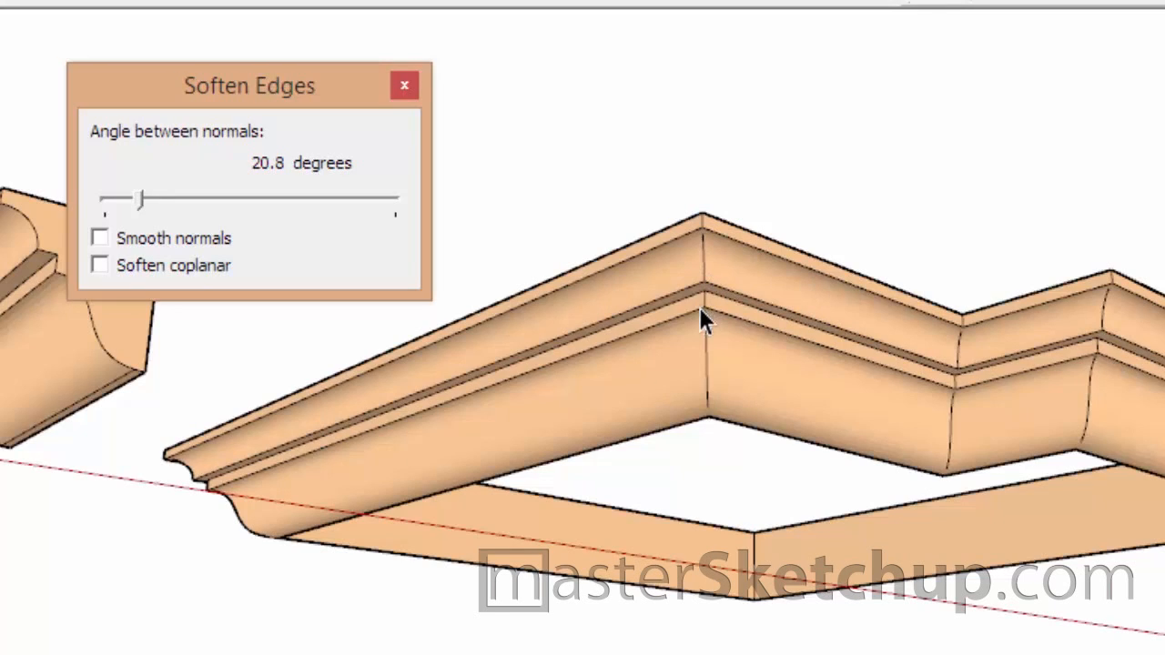
{"action": "mouse_move", "coordinate": [719, 273]}
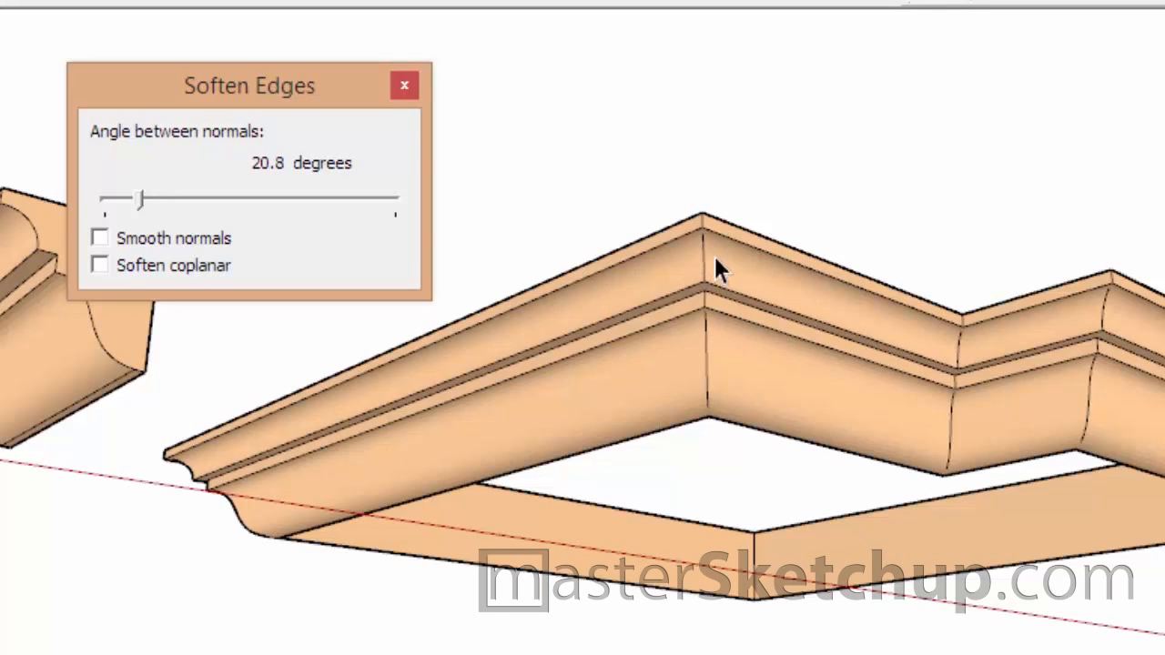
{"action": "mouse_move", "coordinate": [892, 318]}
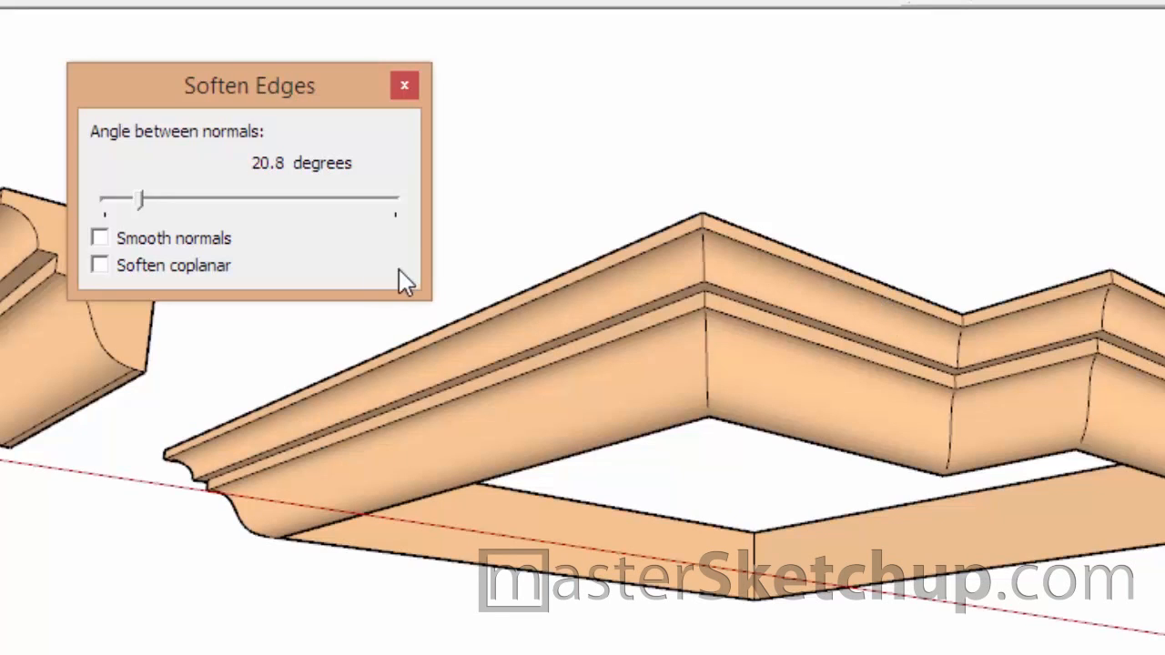
{"action": "mouse_move", "coordinate": [104, 251]}
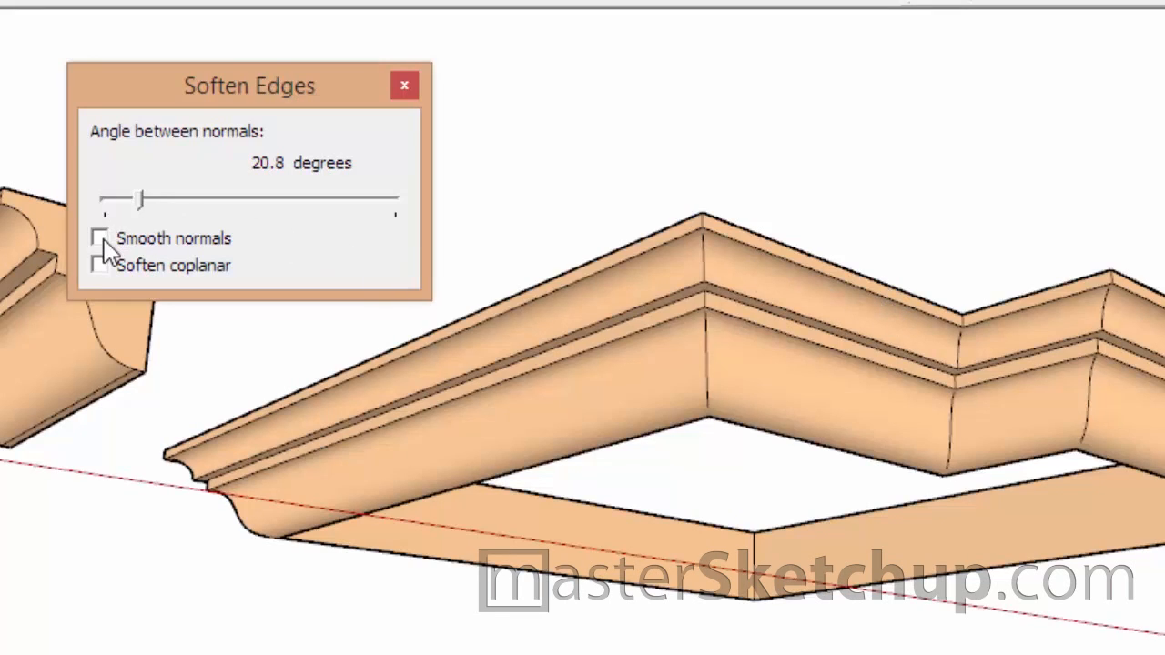
Enable Smooth normals, then deselect to inspect the smoothed corner
{"action": "left_click", "coordinate": [100, 237]}
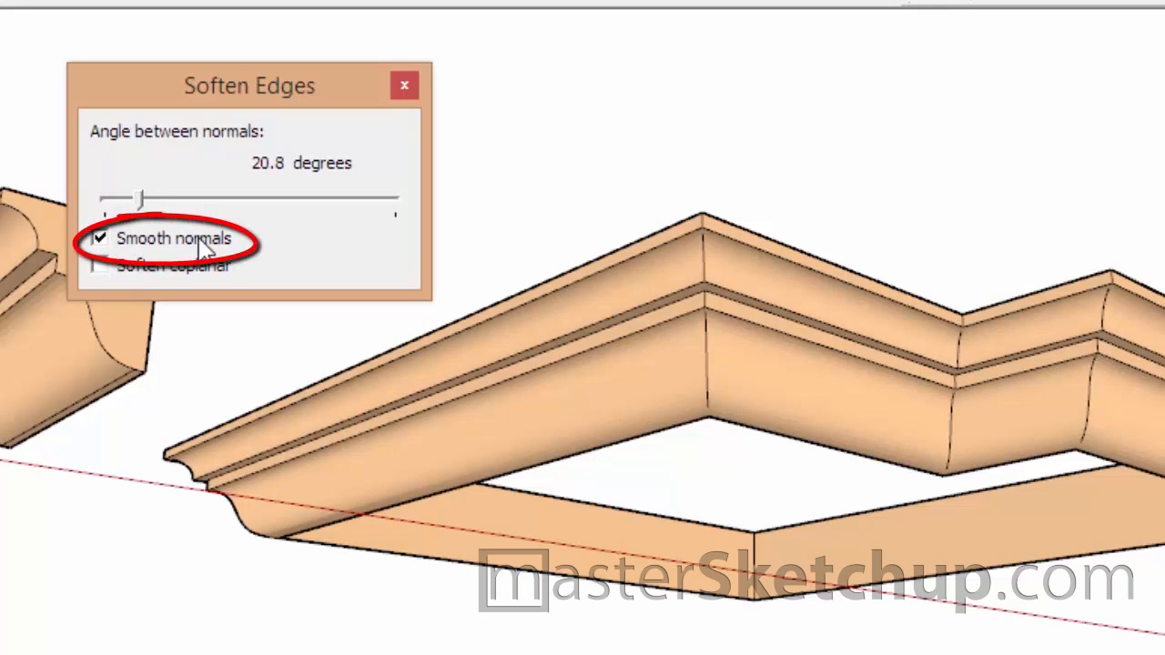
{"action": "mouse_move", "coordinate": [664, 373]}
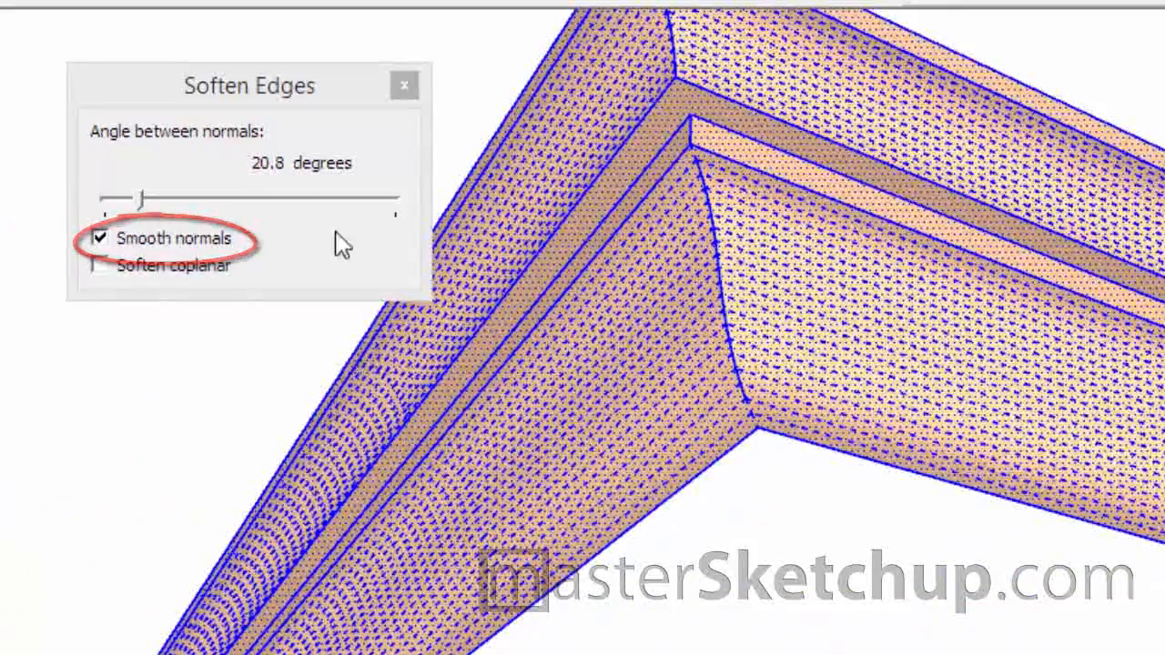
{"action": "left_click", "coordinate": [99, 237]}
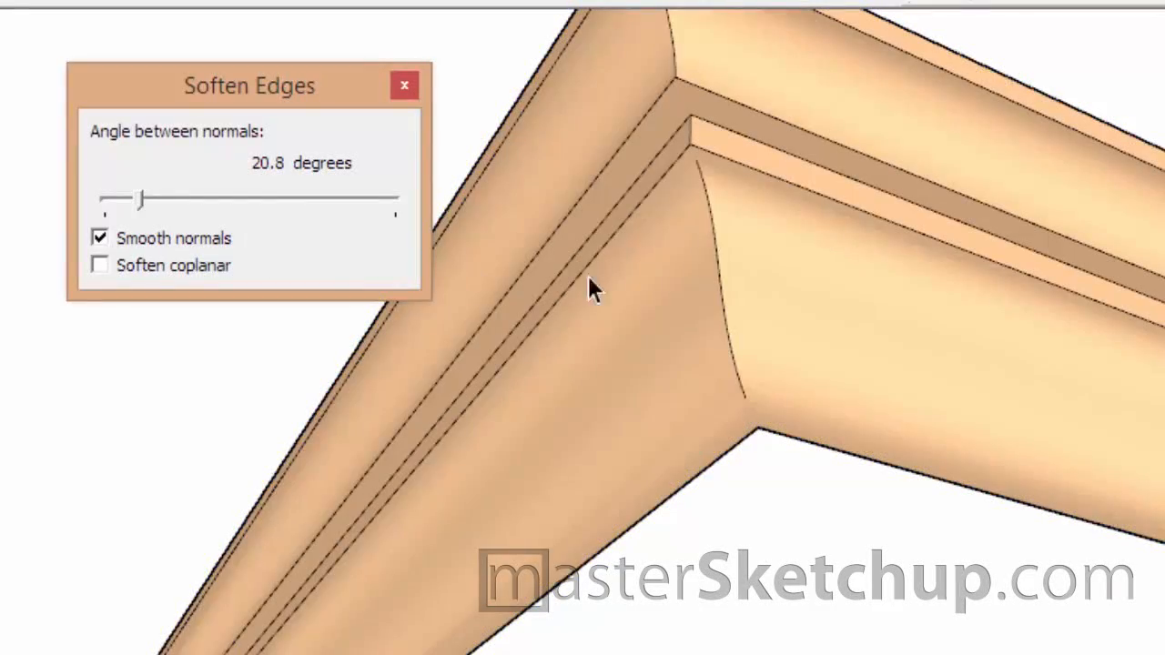
{"action": "mouse_move", "coordinate": [697, 446]}
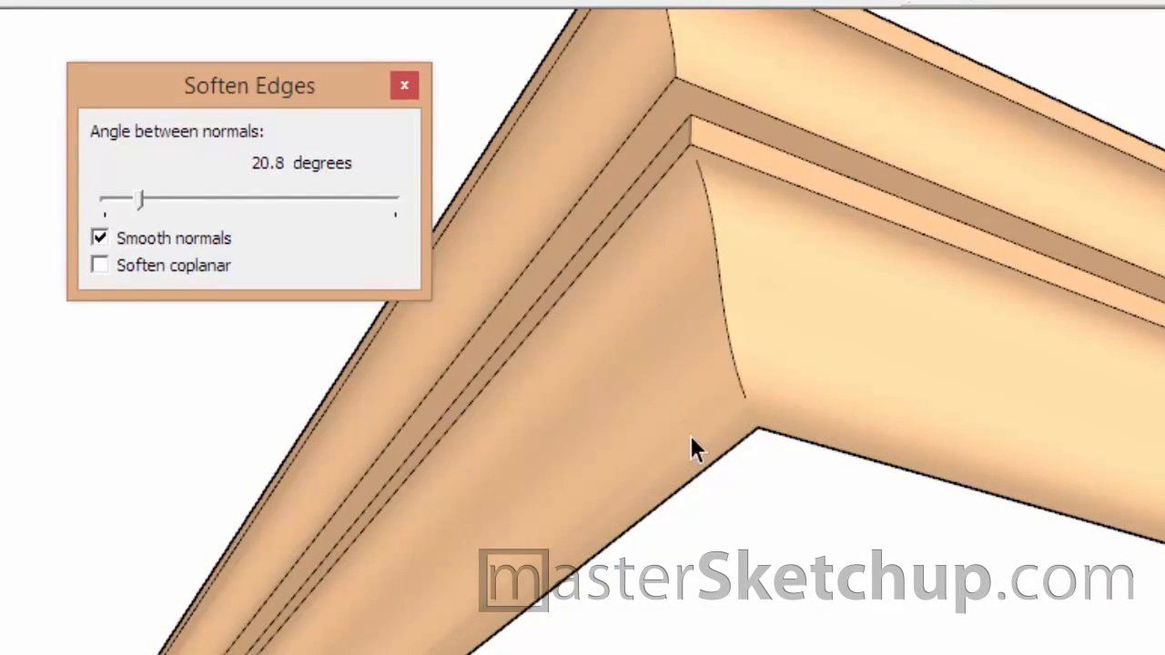
{"action": "mouse_move", "coordinate": [692, 250]}
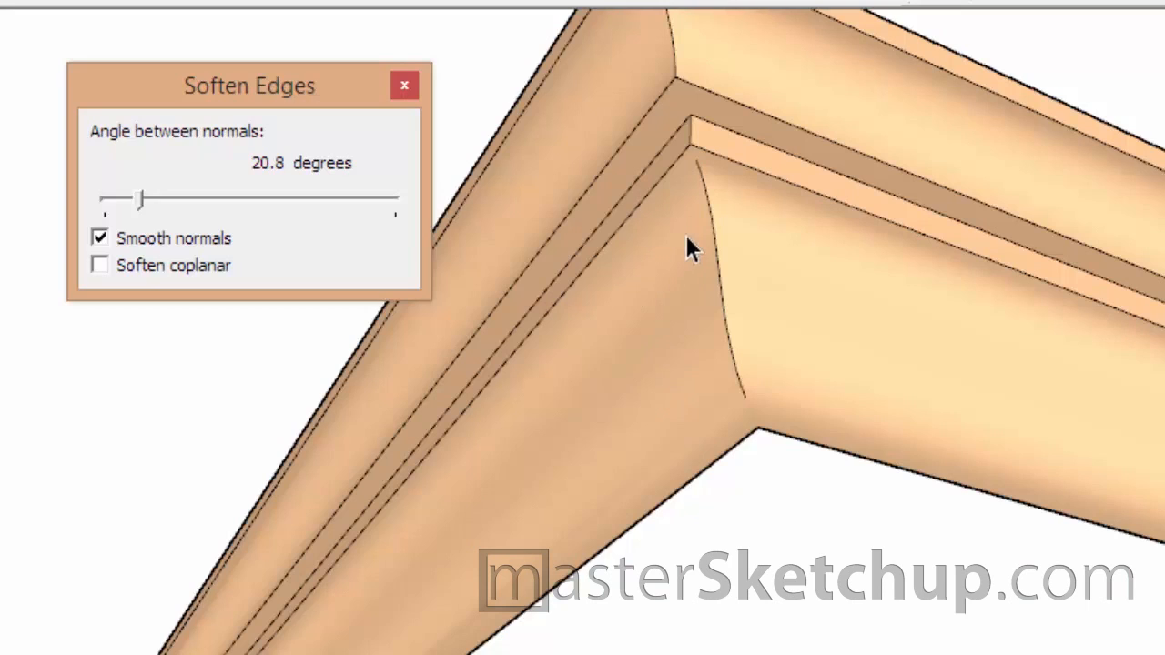
{"action": "mouse_move", "coordinate": [613, 306]}
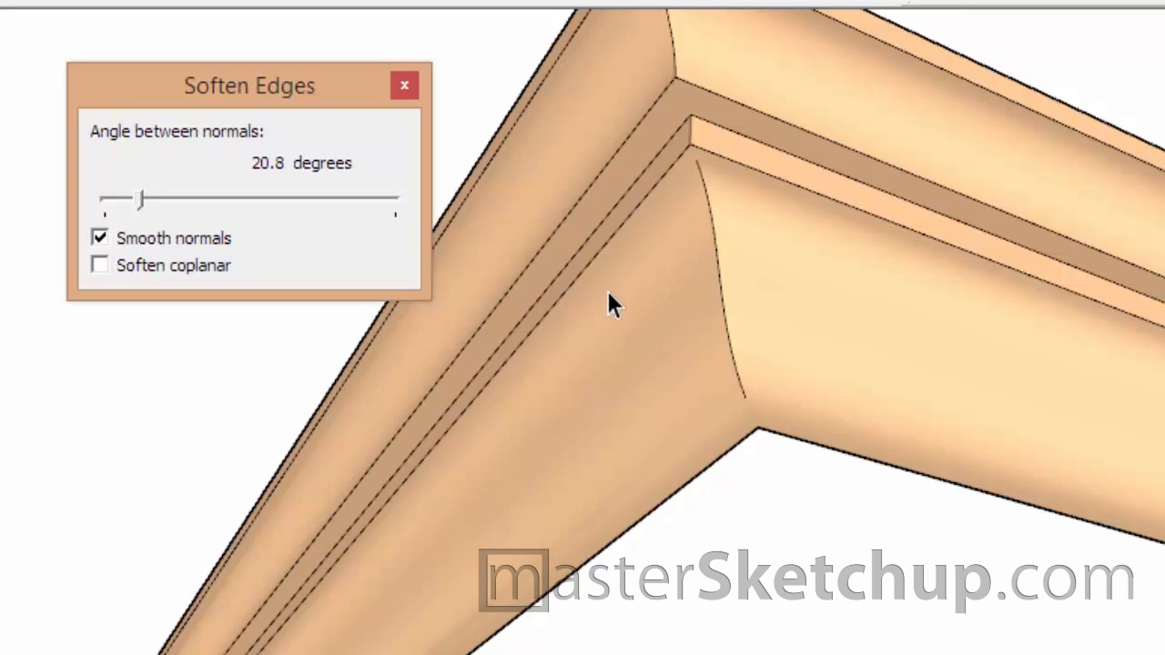
{"action": "mouse_move", "coordinate": [615, 321]}
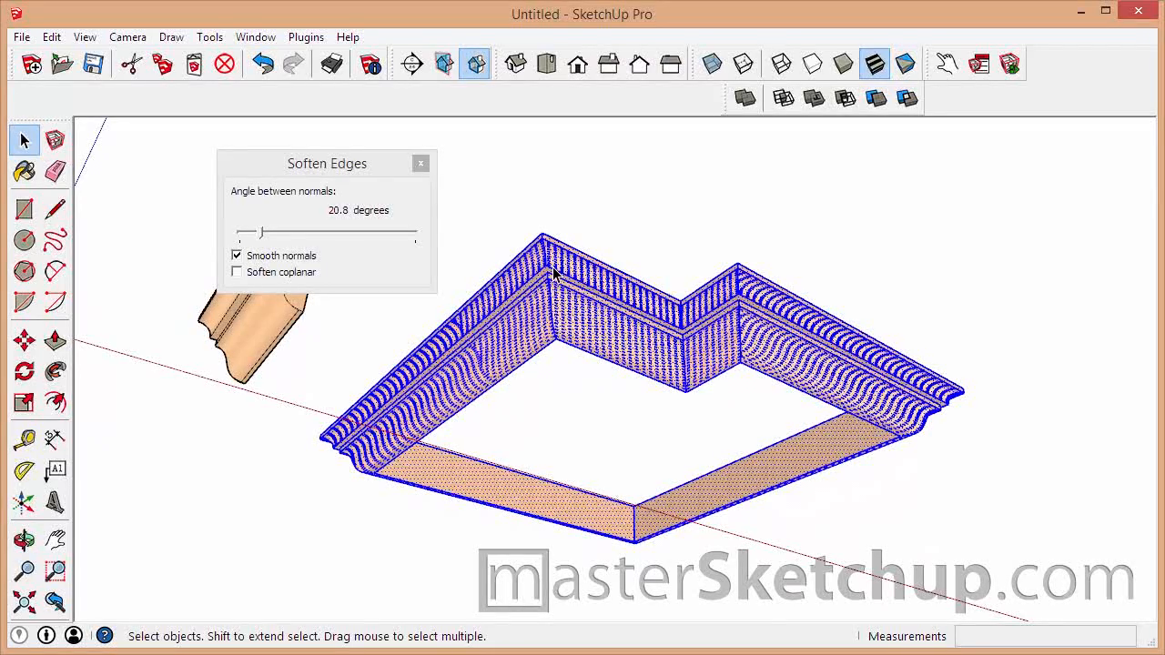
View the molding's context menu, then click empty space to deselect it
{"action": "right_click", "coordinate": [555, 273]}
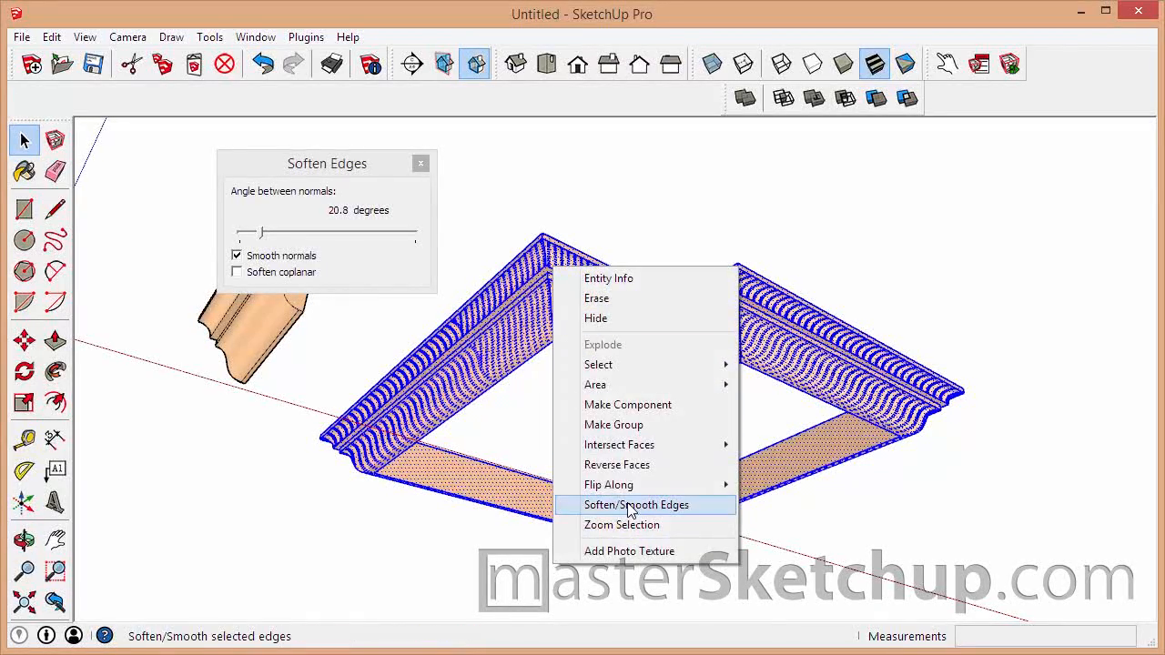
{"action": "mouse_move", "coordinate": [667, 442]}
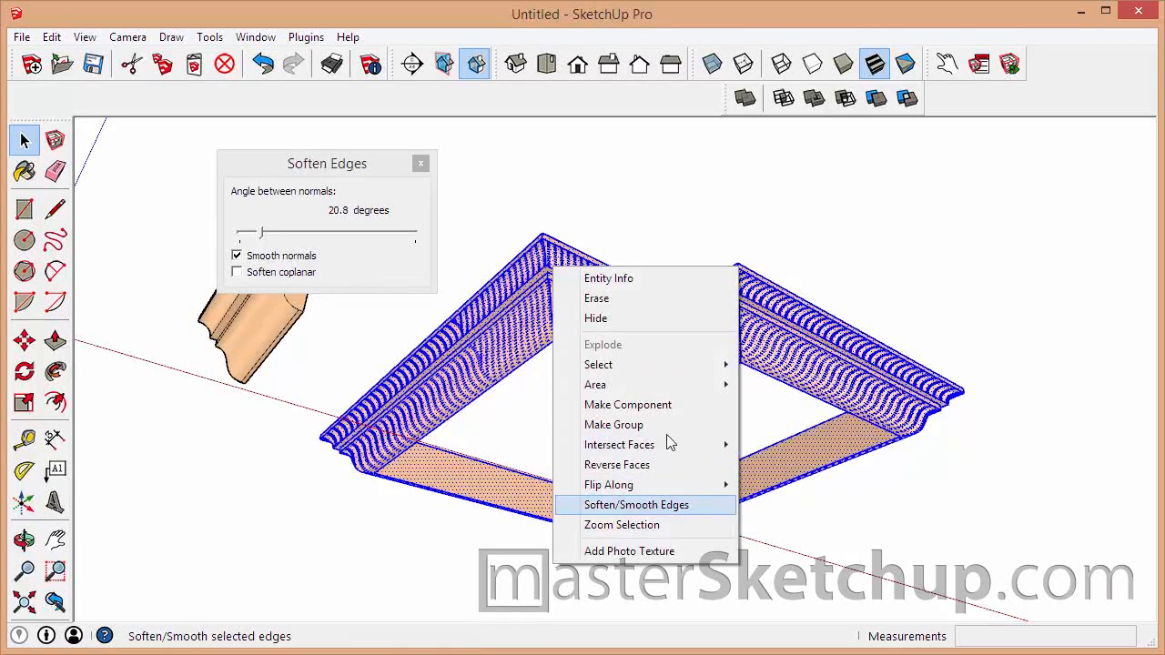
{"action": "left_click", "coordinate": [636, 504]}
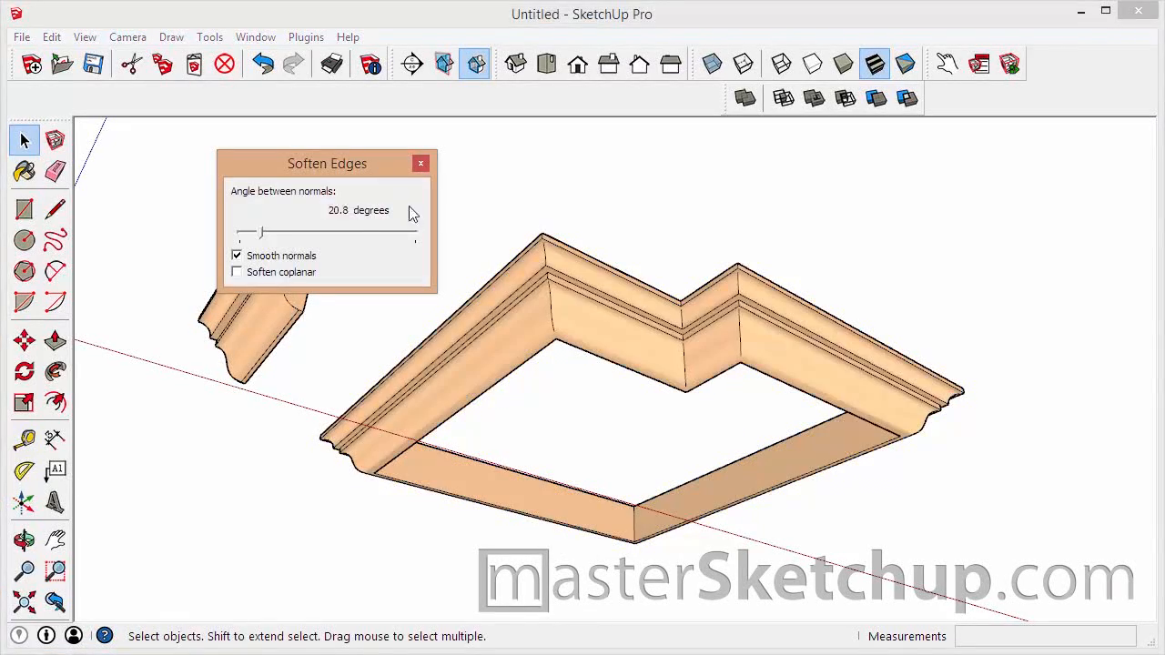
{"action": "mouse_move", "coordinate": [362, 247]}
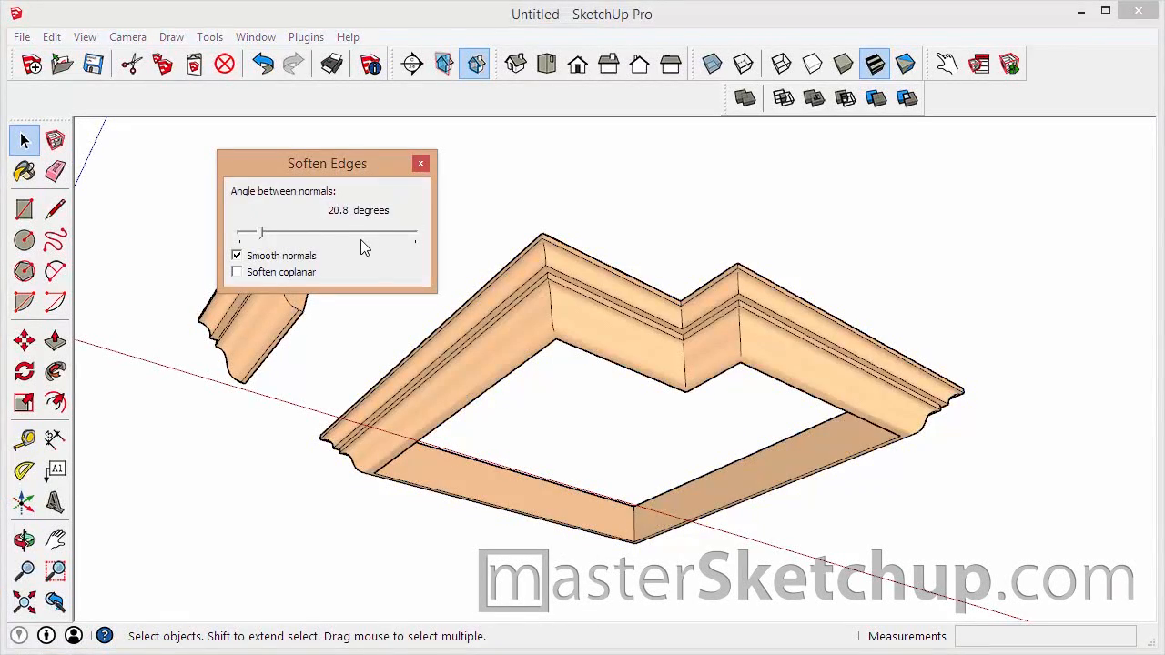